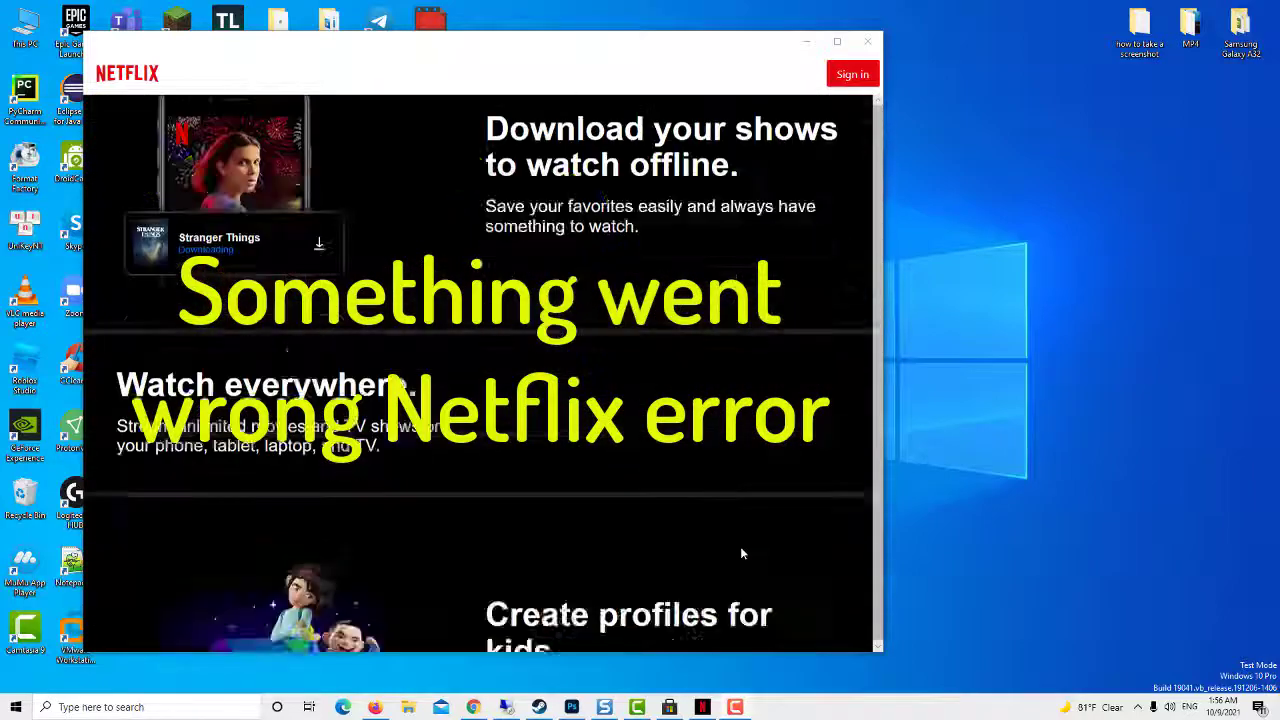
Leave the failing Netflix app and bring up downdetector.com in Chrome with Netflix as the service.
{"action": "scroll", "scroll_direction": "down", "scroll_amount": 3}
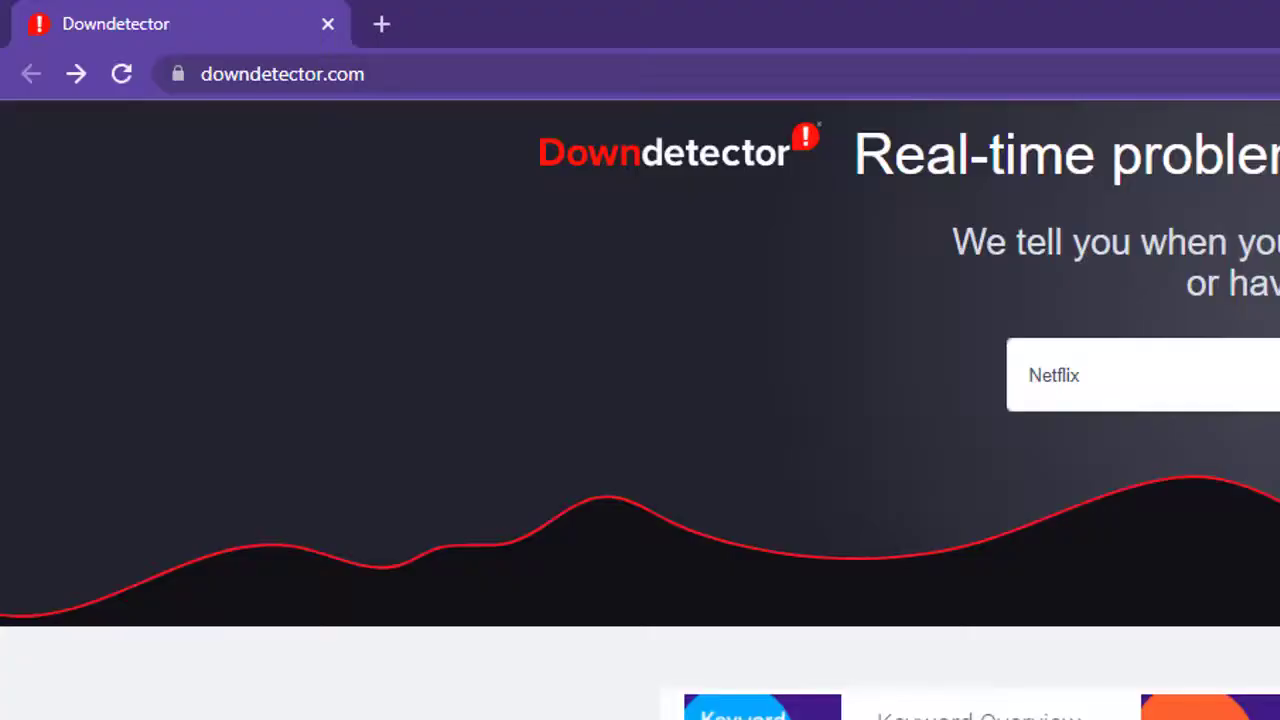
Search Downdetector for Netflix and review its status page showing no current problems.
{"action": "left_click", "coordinate": [1130, 376]}
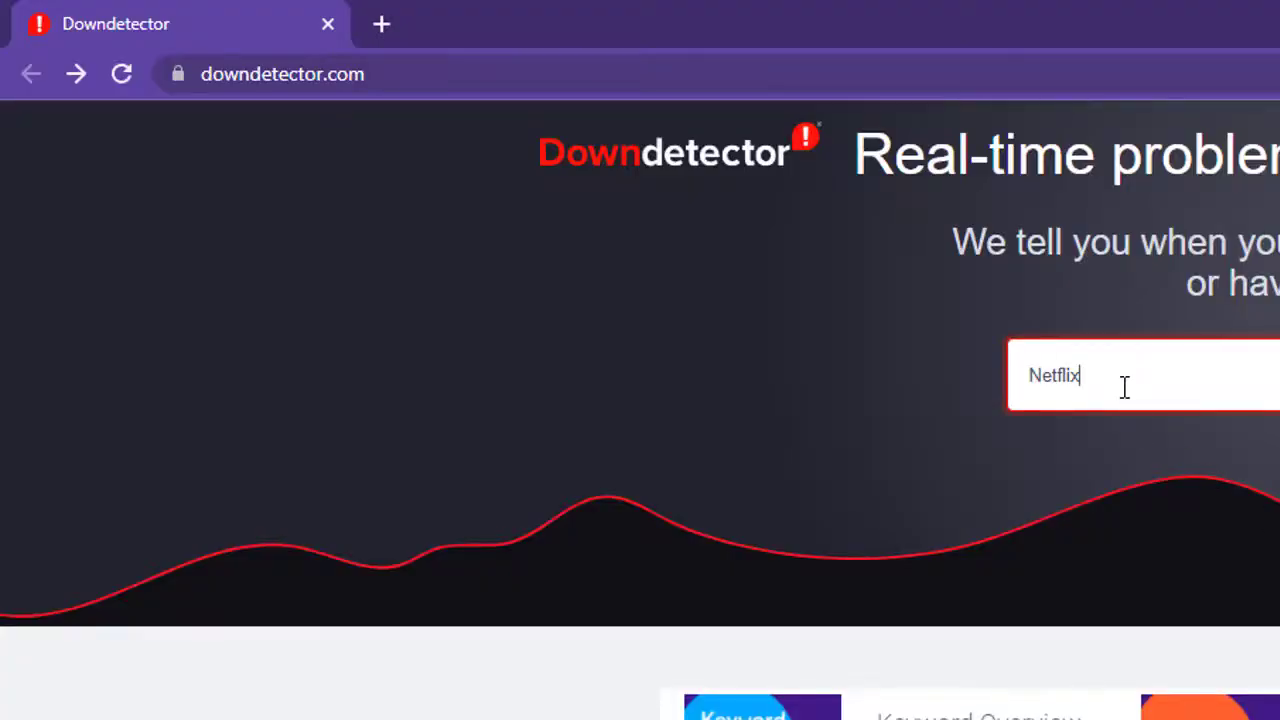
{"action": "scroll", "scroll_direction": "down", "scroll_amount": 3}
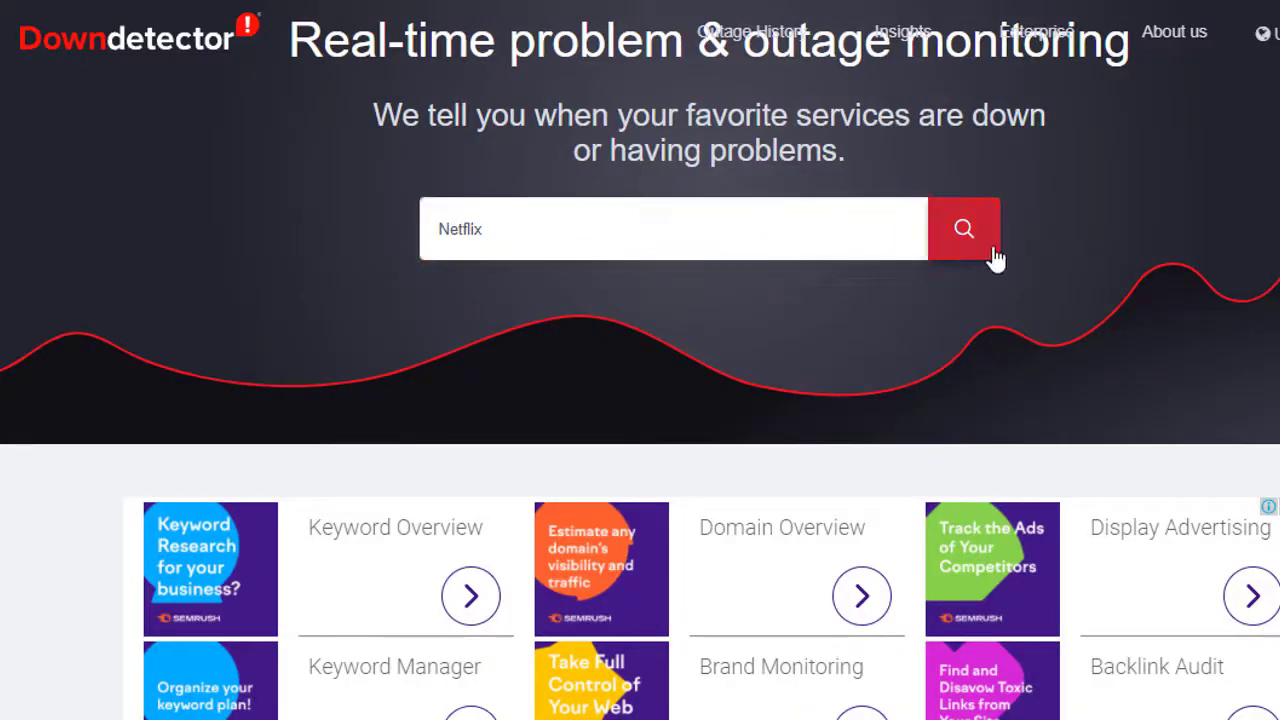
{"action": "left_click", "coordinate": [964, 228]}
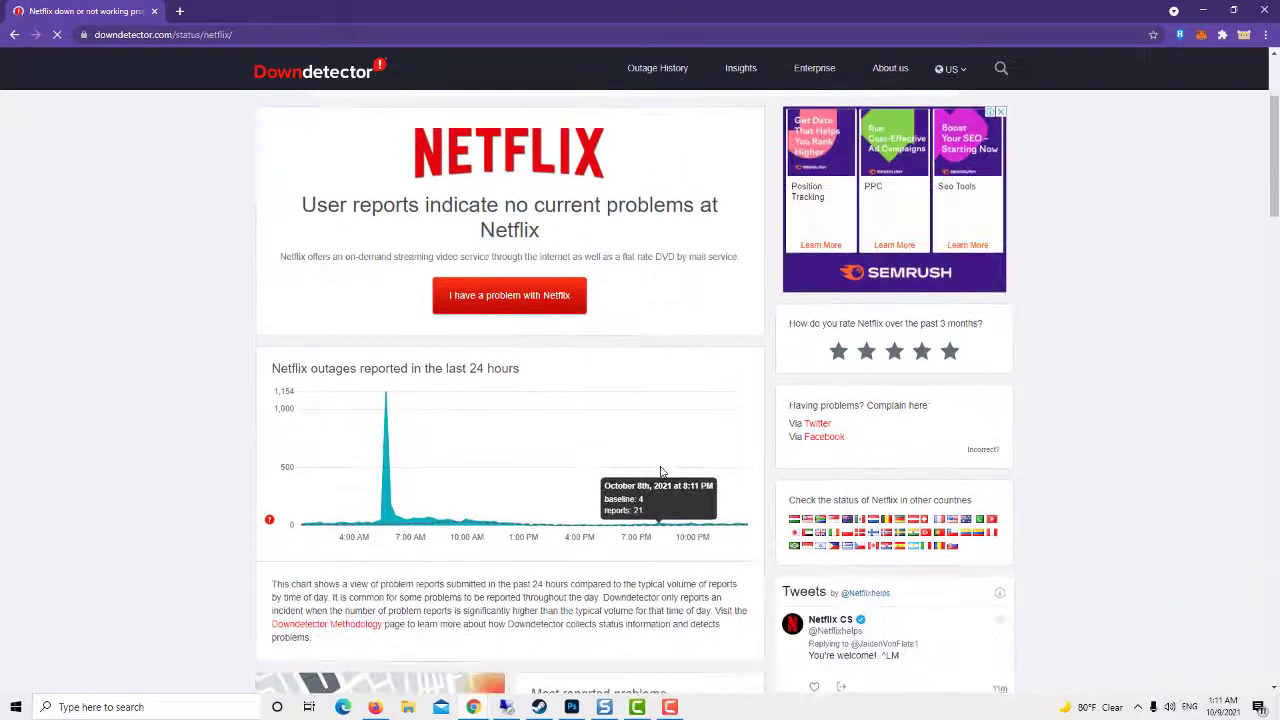
{"action": "scroll", "scroll_direction": "down", "scroll_amount": 3}
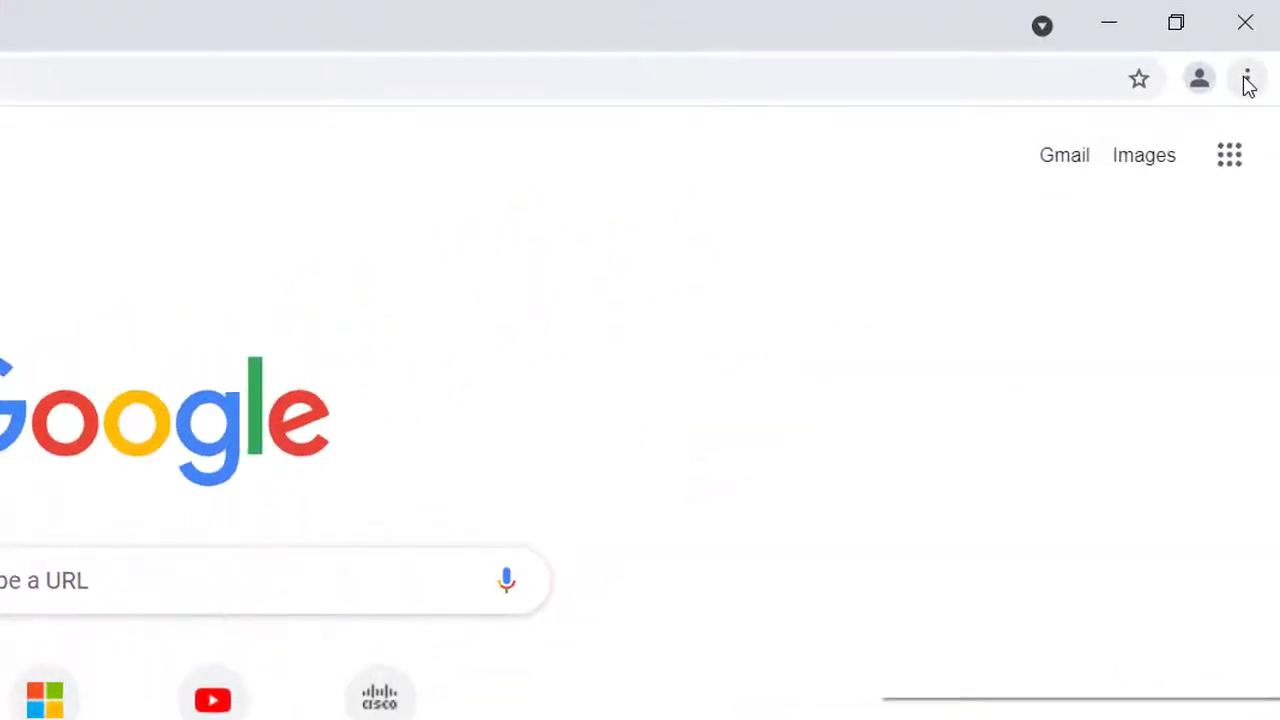
Reach Clear browsing data's Advanced options with the time range set to All time.
{"action": "left_click", "coordinate": [1248, 78]}
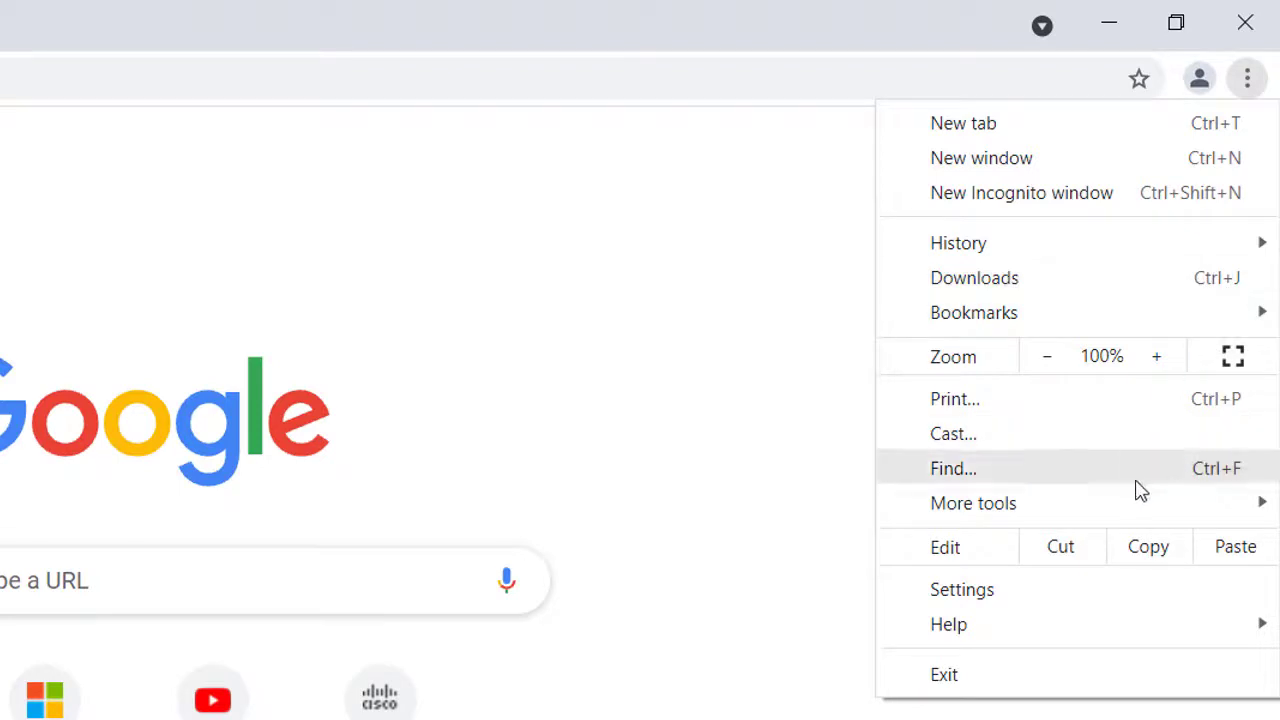
{"action": "left_click", "coordinate": [972, 504]}
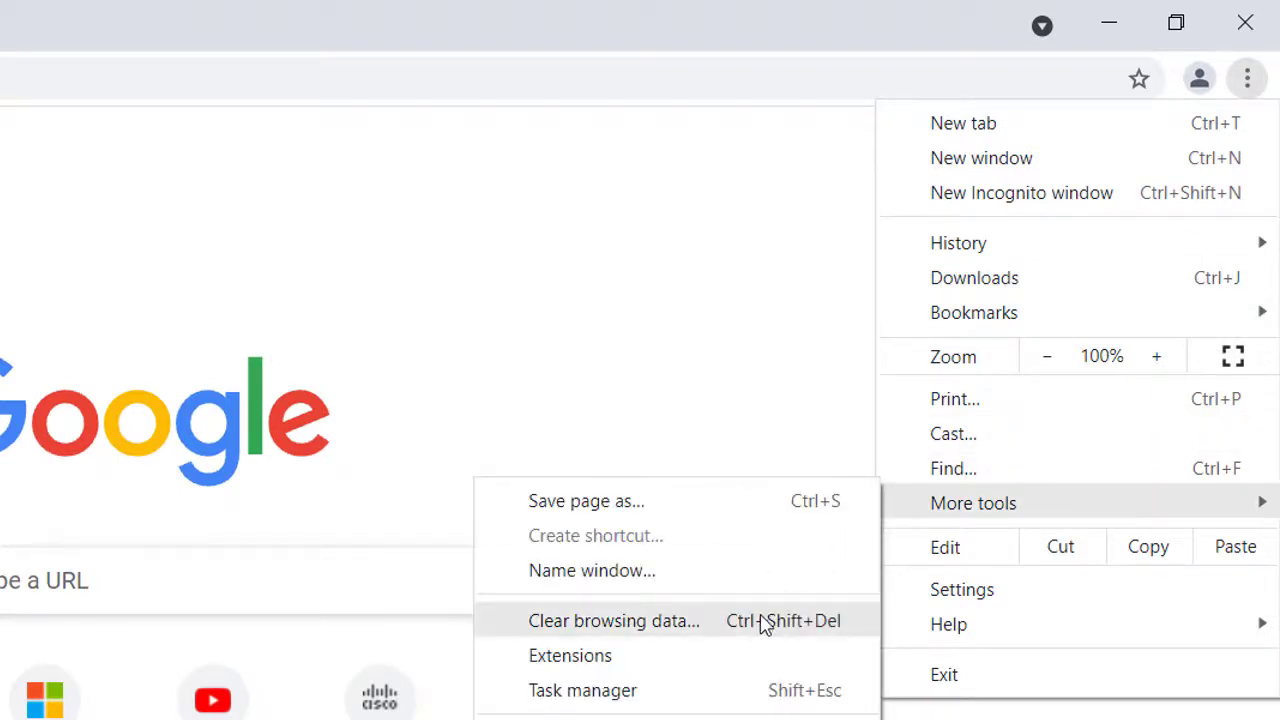
{"action": "left_click", "coordinate": [614, 620]}
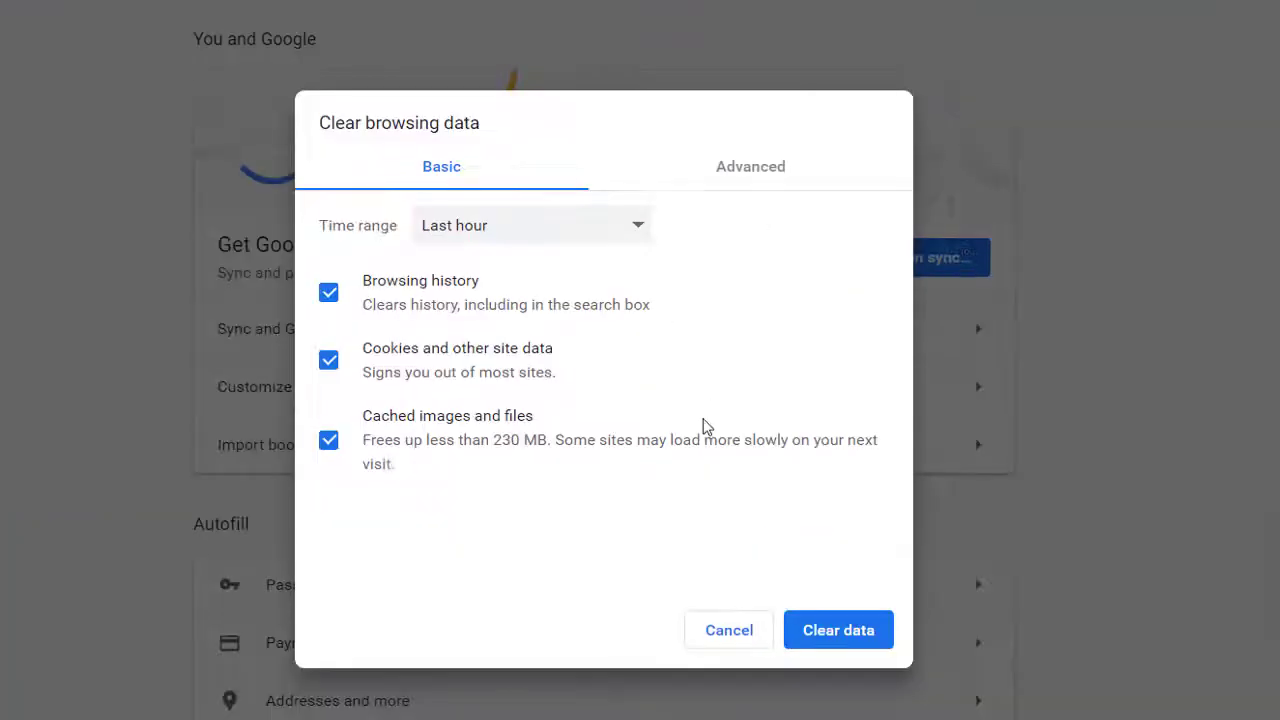
{"action": "left_click", "coordinate": [750, 166]}
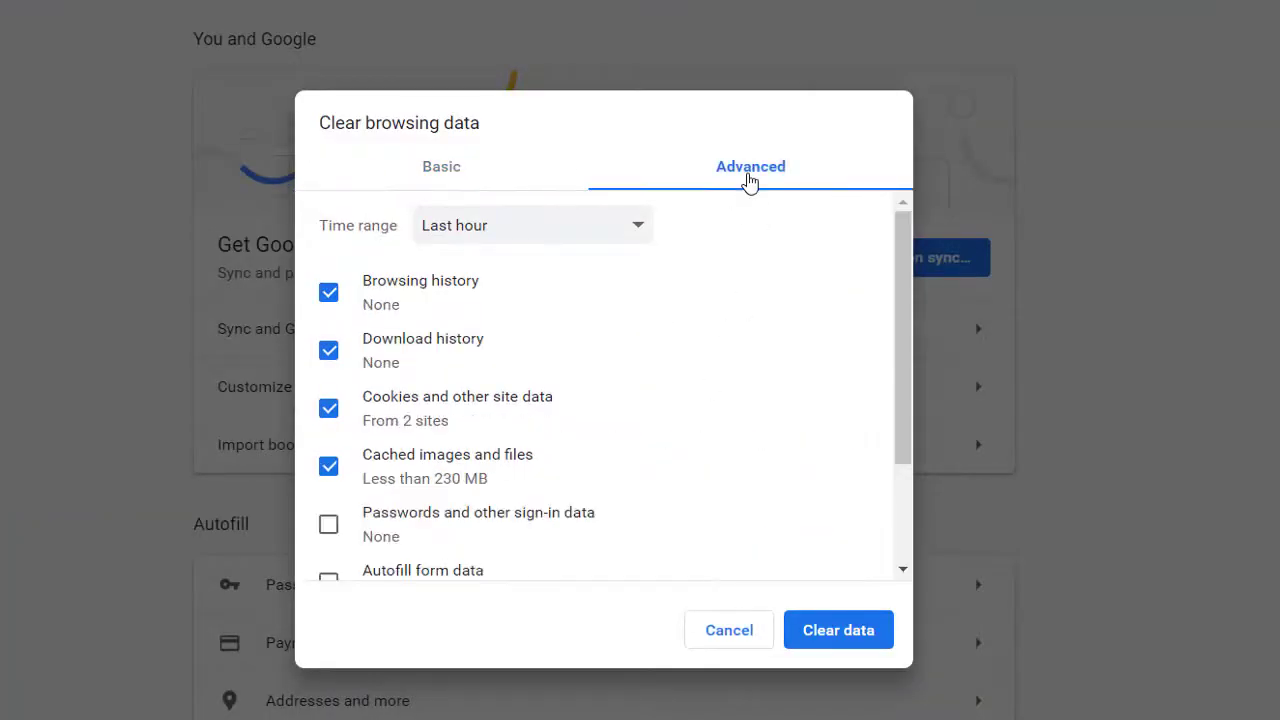
{"action": "left_click", "coordinate": [532, 224]}
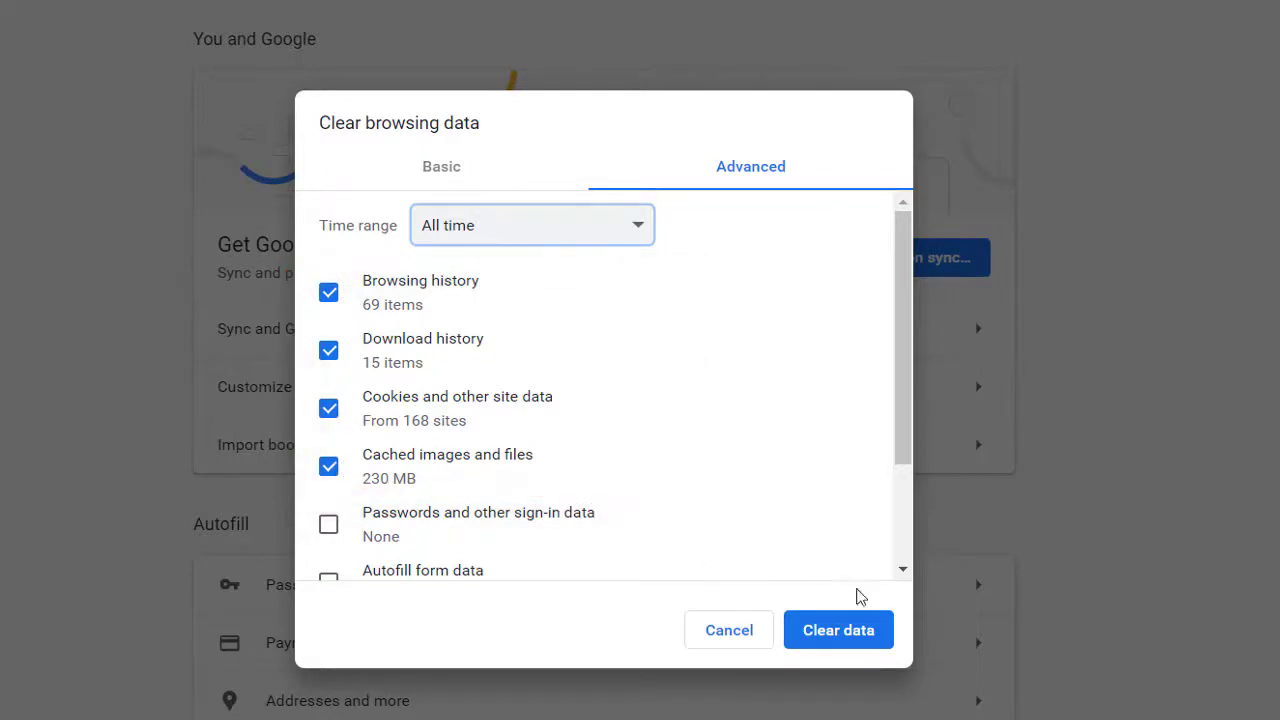
Clear history, downloads, cookies and cached files for all time.
{"action": "left_click", "coordinate": [838, 630]}
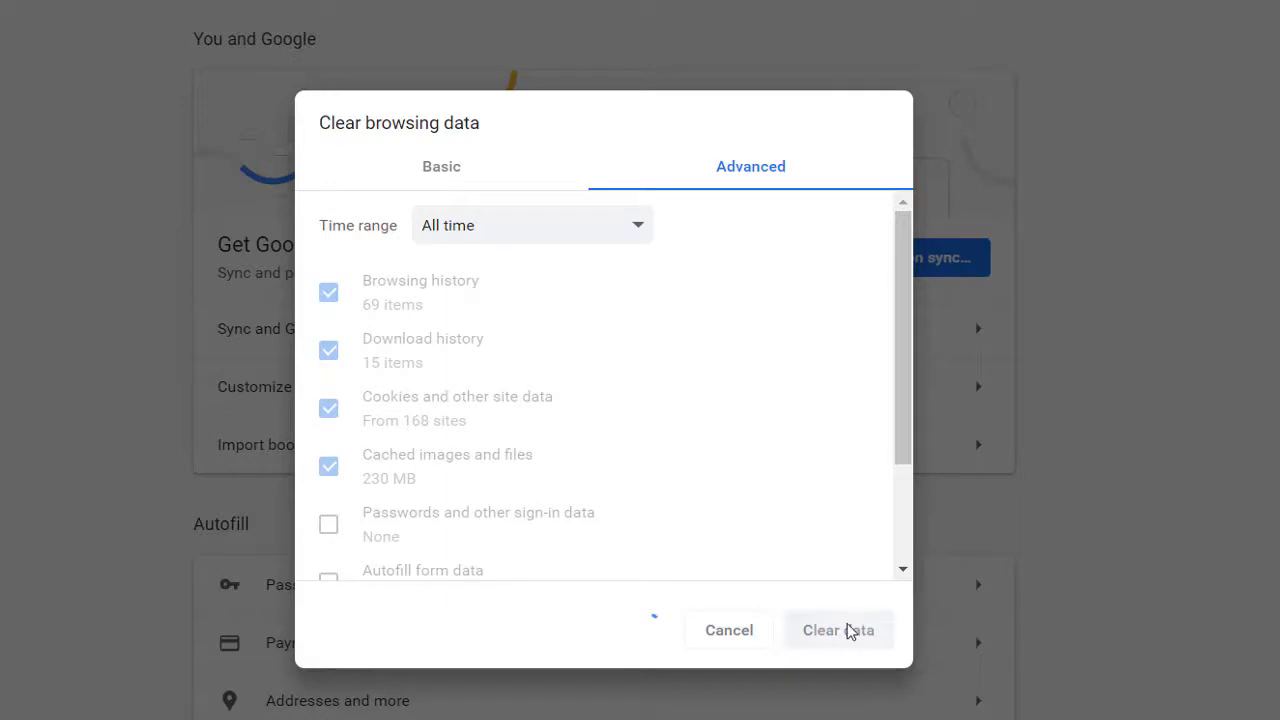
{"action": "left_click", "coordinate": [838, 630]}
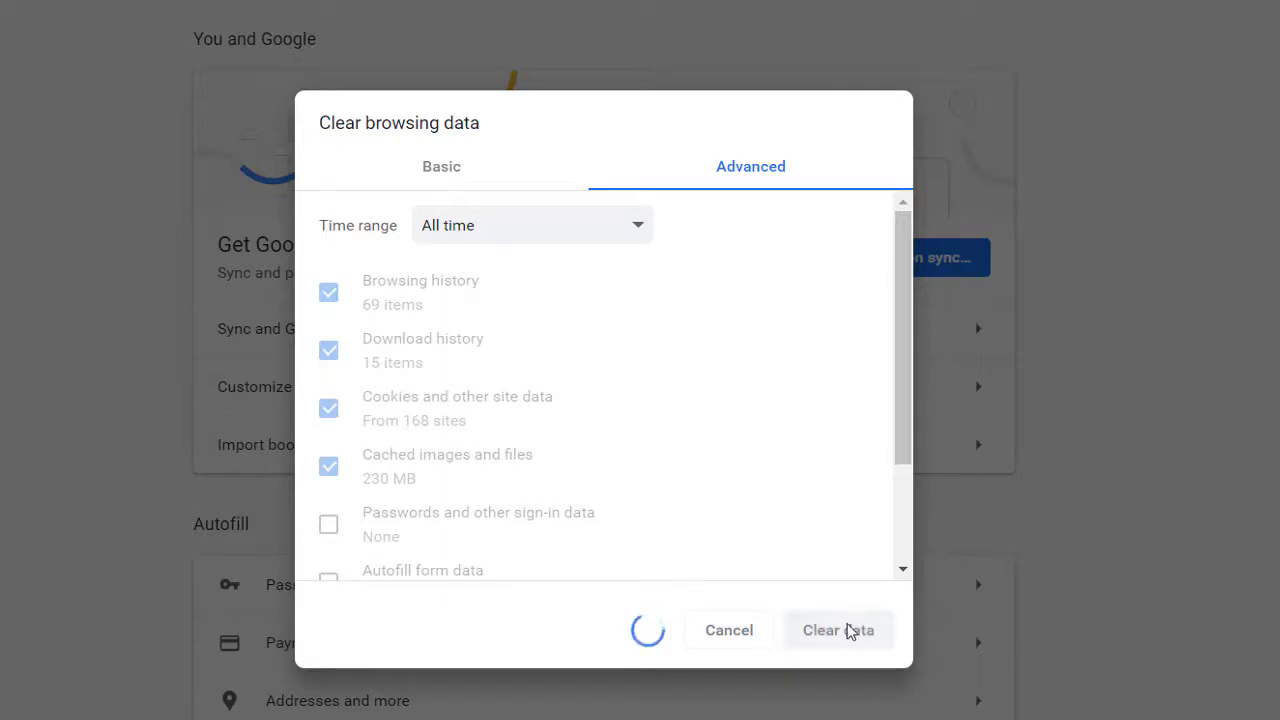
{"action": "left_click", "coordinate": [838, 630]}
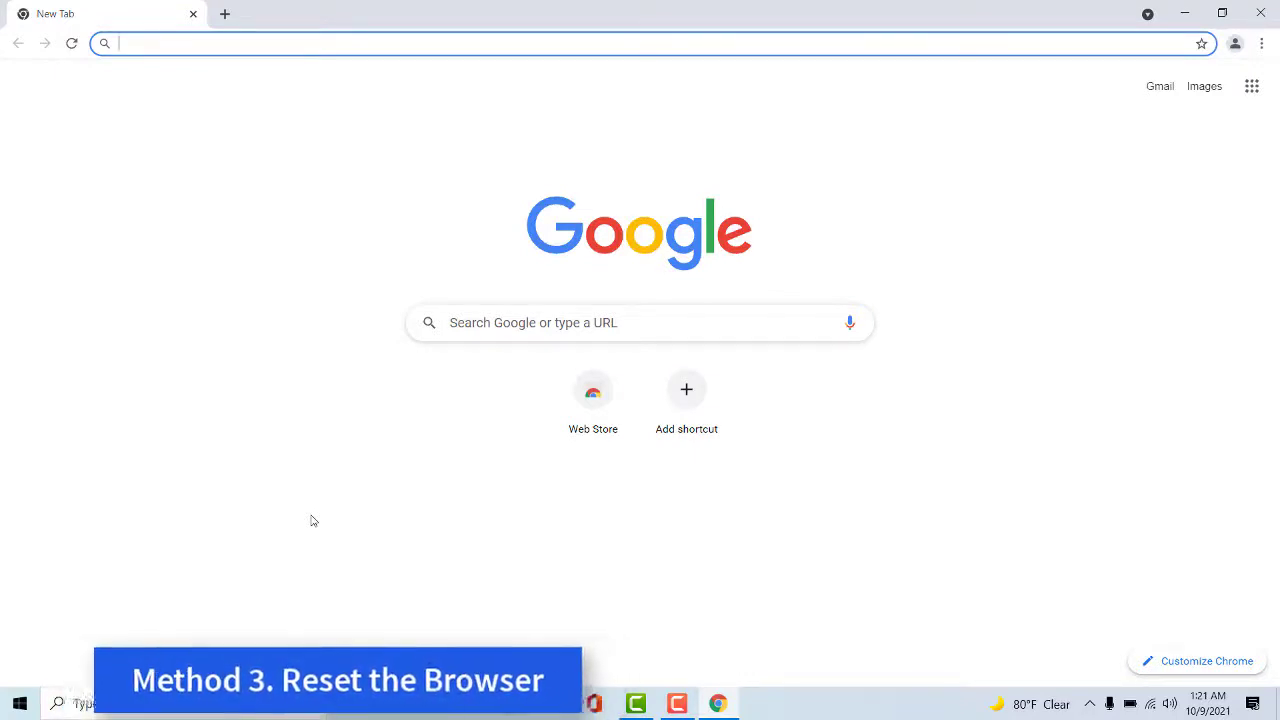
{"action": "mouse_move", "coordinate": [686, 400]}
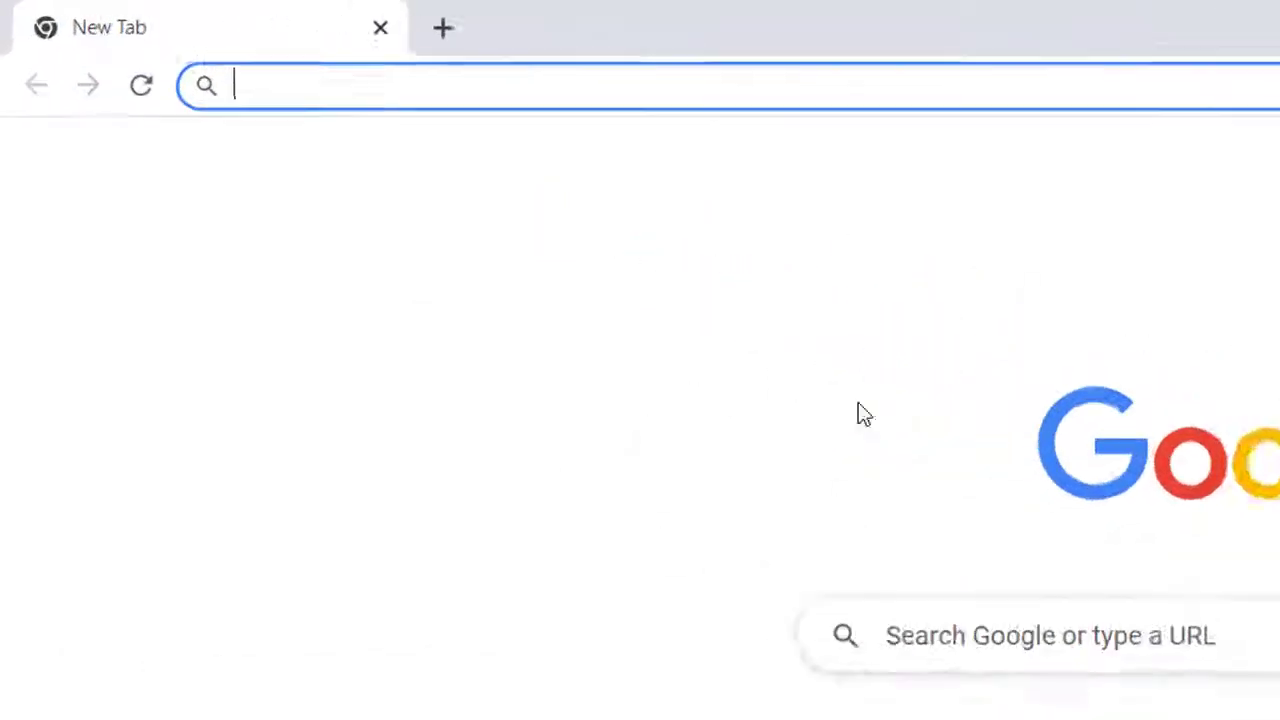
Go to chrome://settings and reach the Reset and clean up section under Advanced.
{"action": "type", "text": "chrome://settings"}
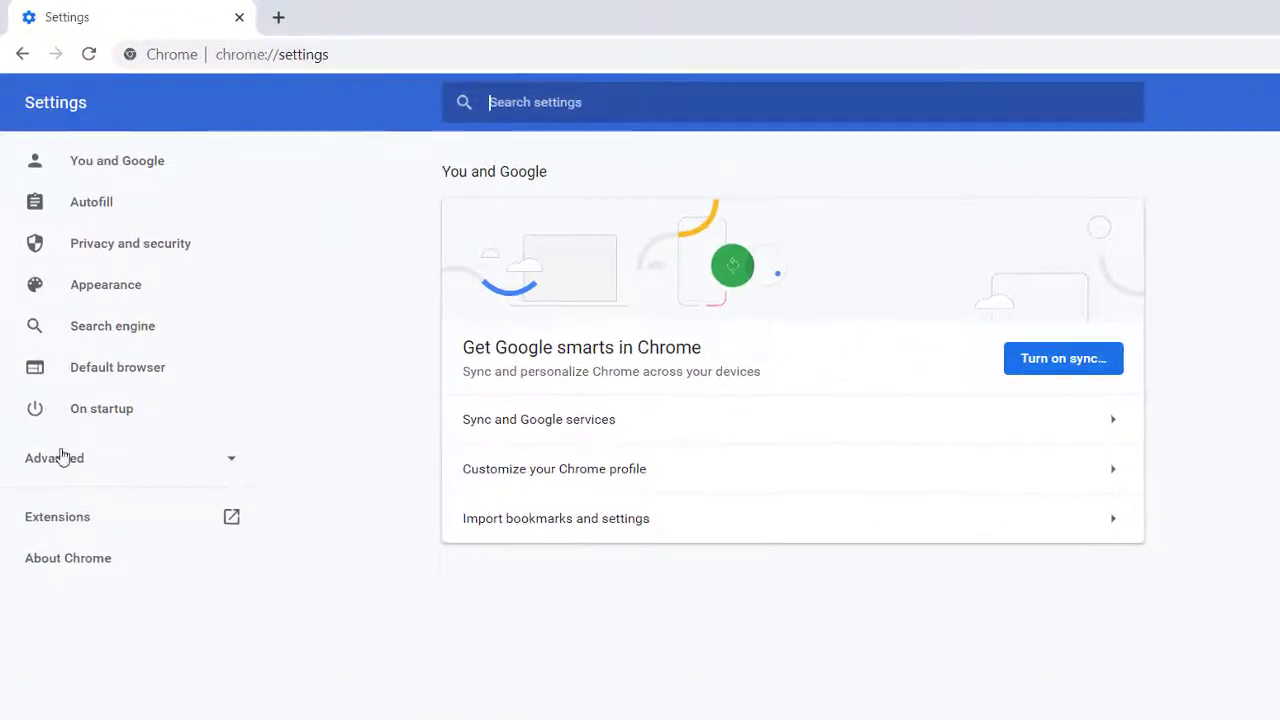
{"action": "left_click", "coordinate": [54, 456]}
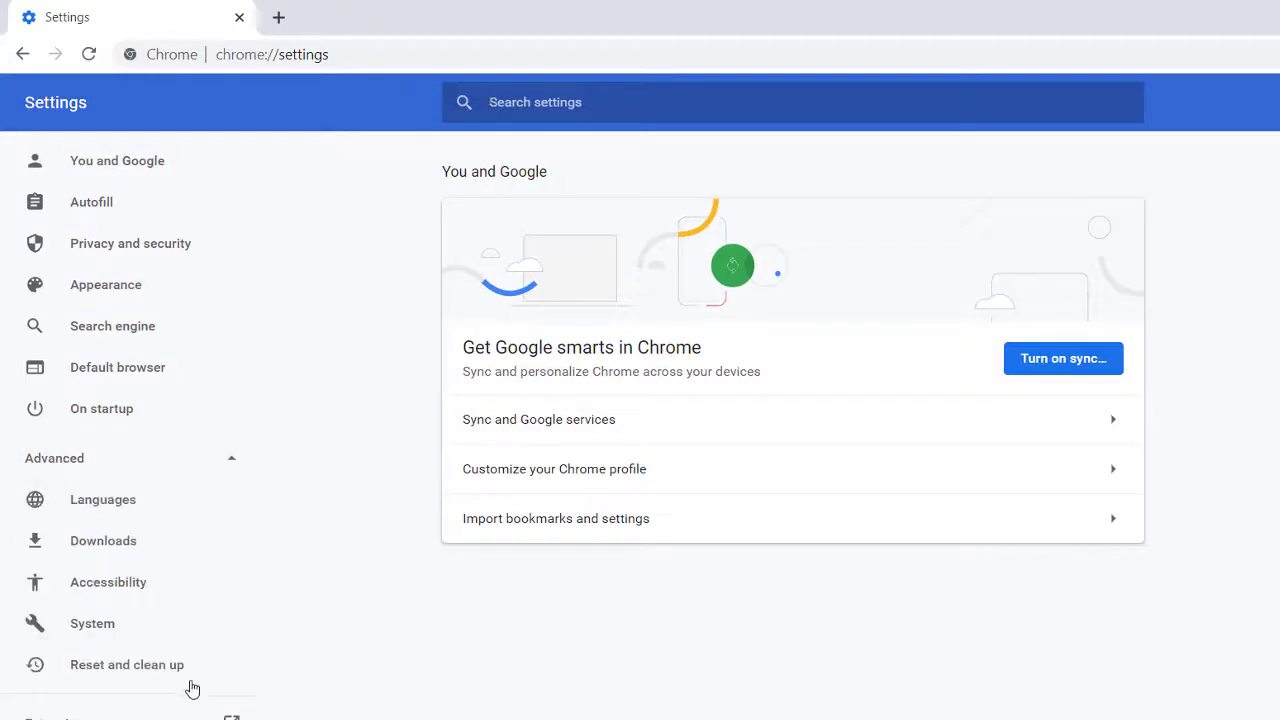
{"action": "left_click", "coordinate": [126, 664]}
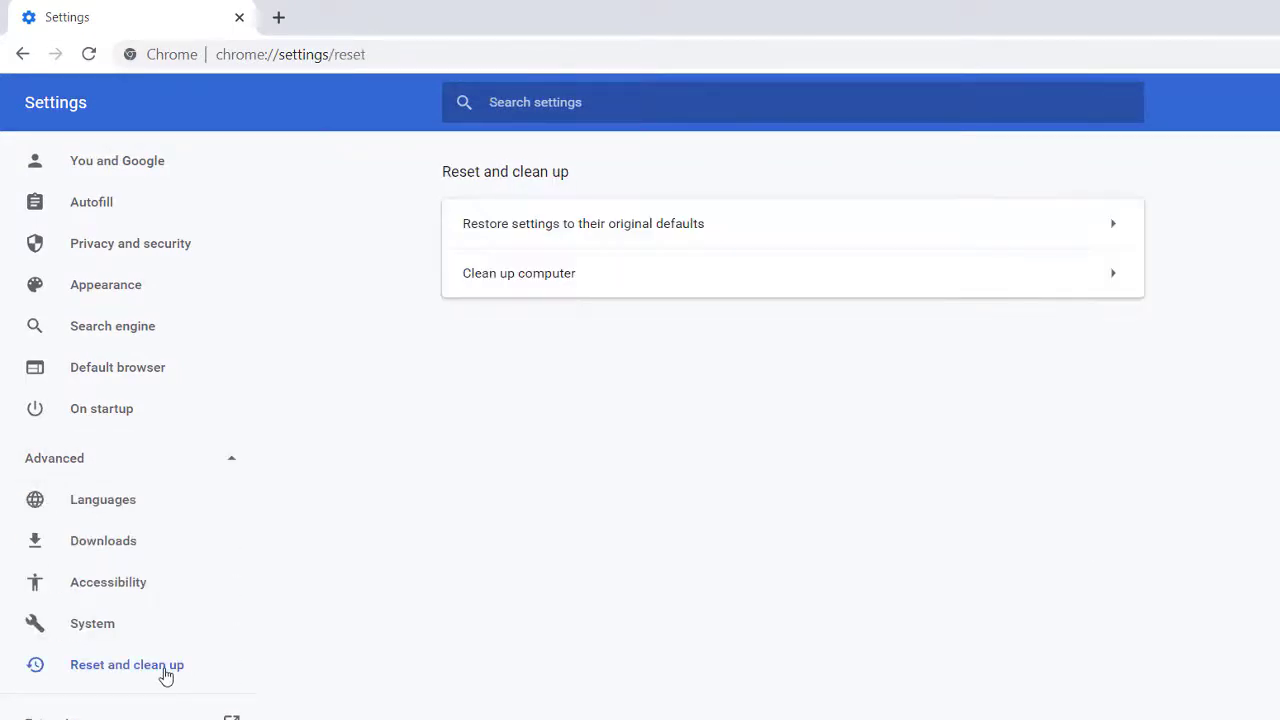
{"action": "mouse_move", "coordinate": [764, 224]}
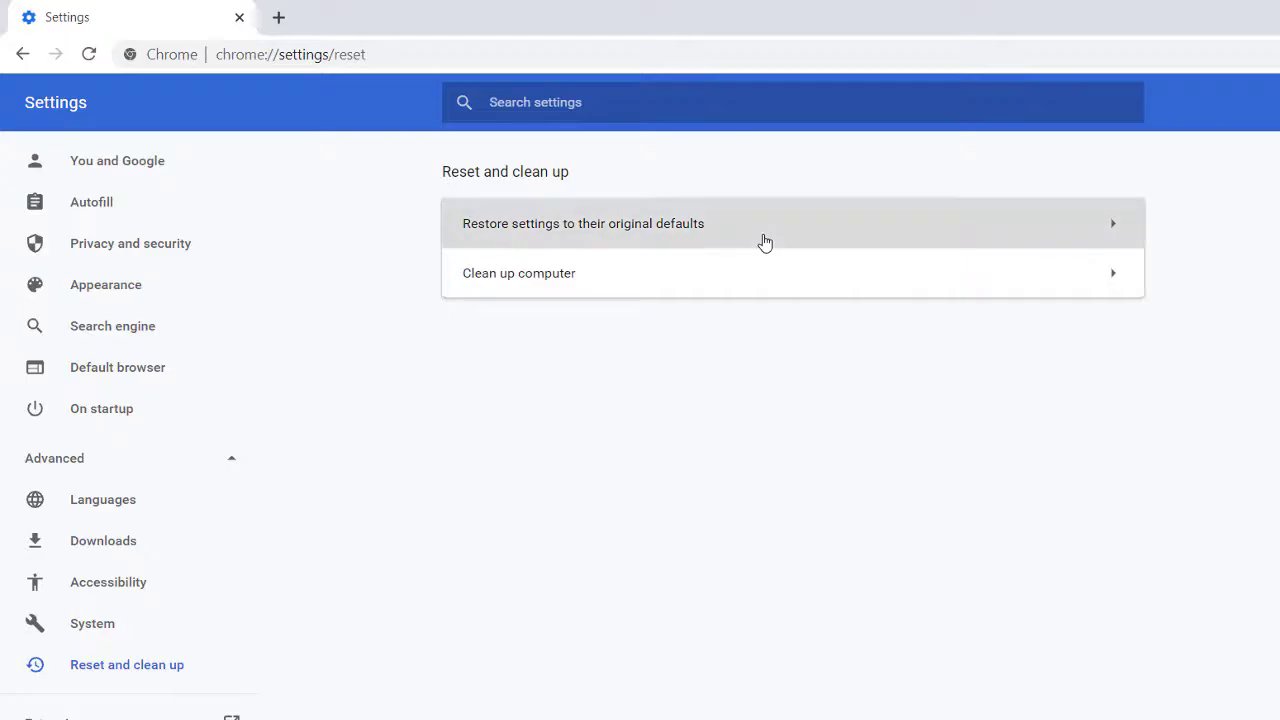
Restore Chrome's settings to their original defaults and confirm the reset.
{"action": "left_click", "coordinate": [584, 224]}
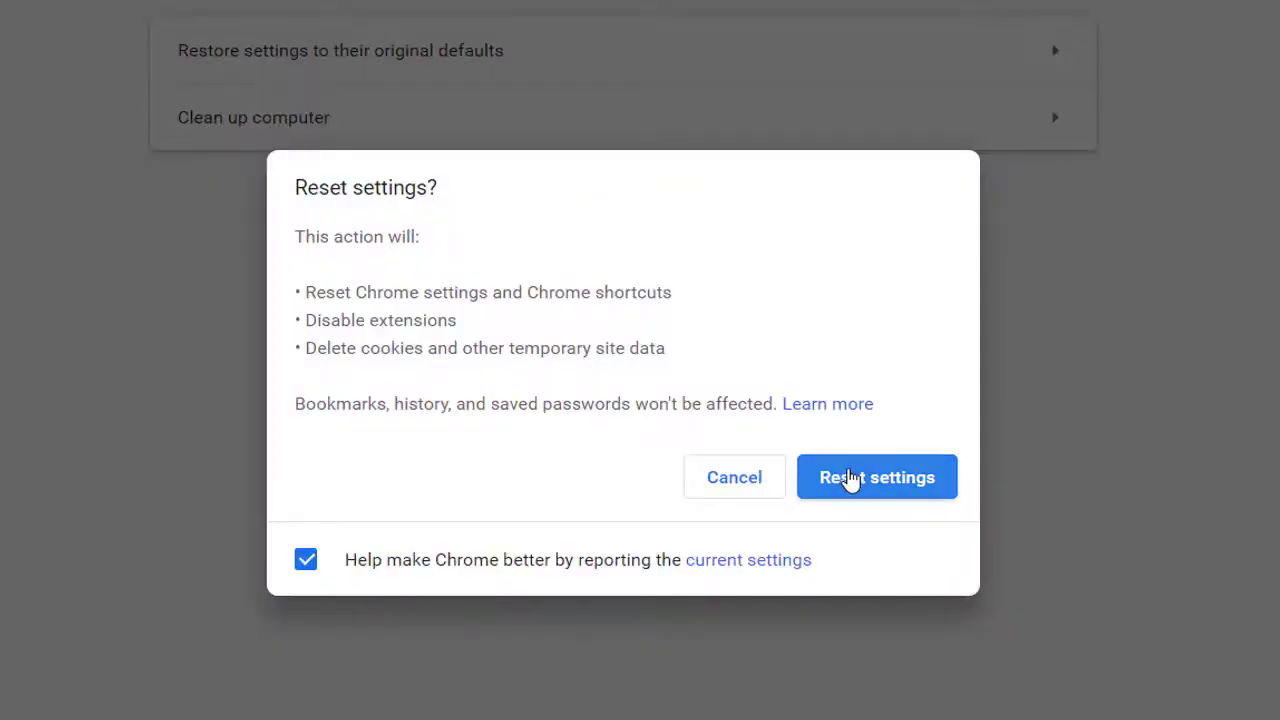
{"action": "left_click", "coordinate": [876, 476]}
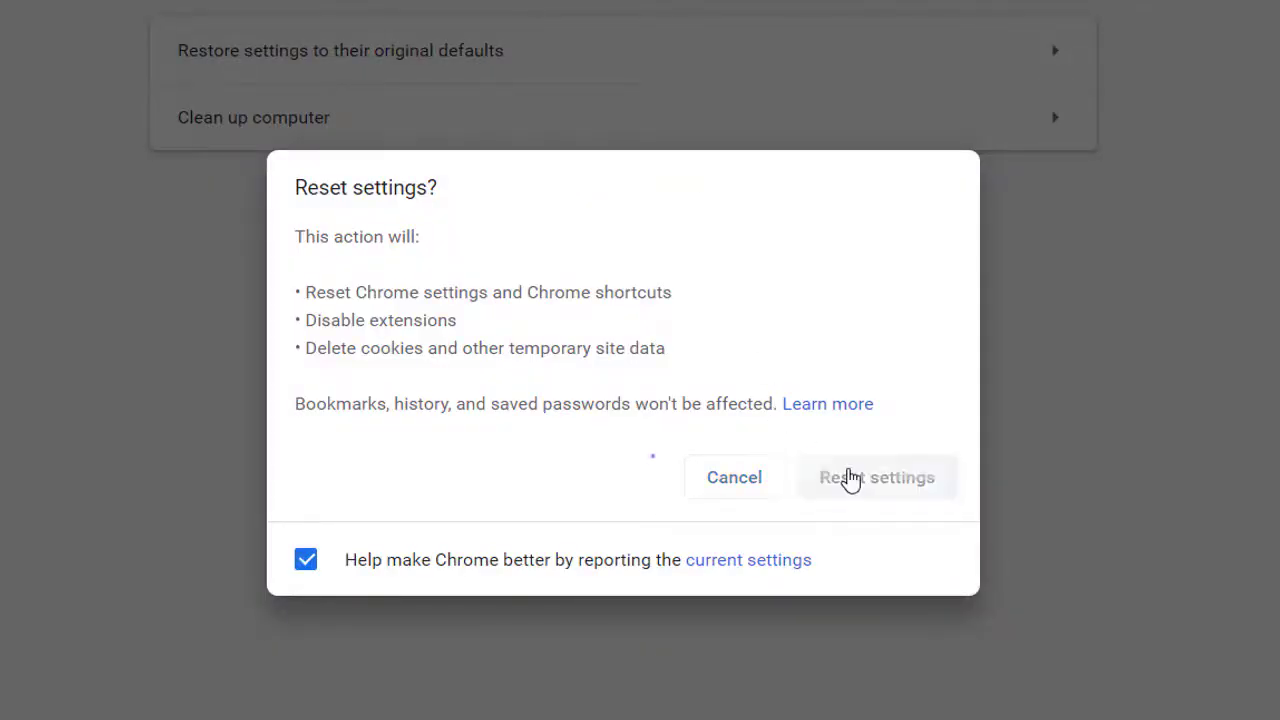
{"action": "left_click", "coordinate": [876, 476]}
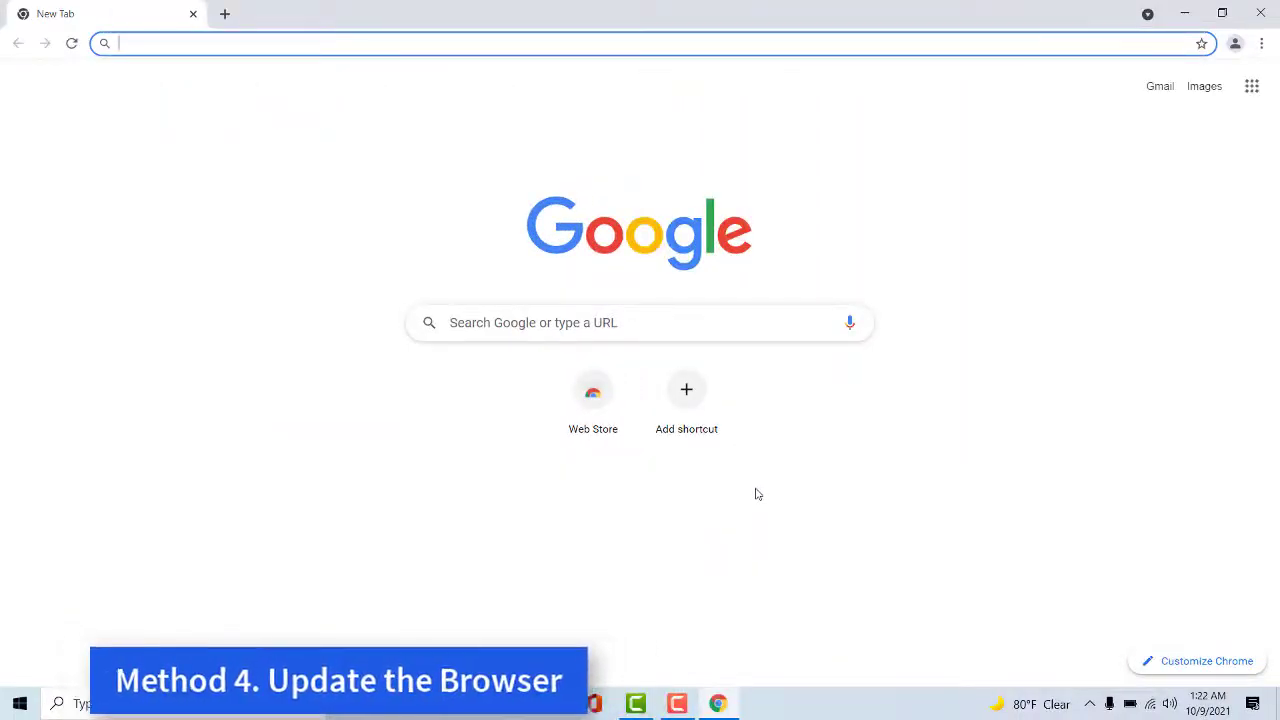
{"action": "mouse_move", "coordinate": [758, 492]}
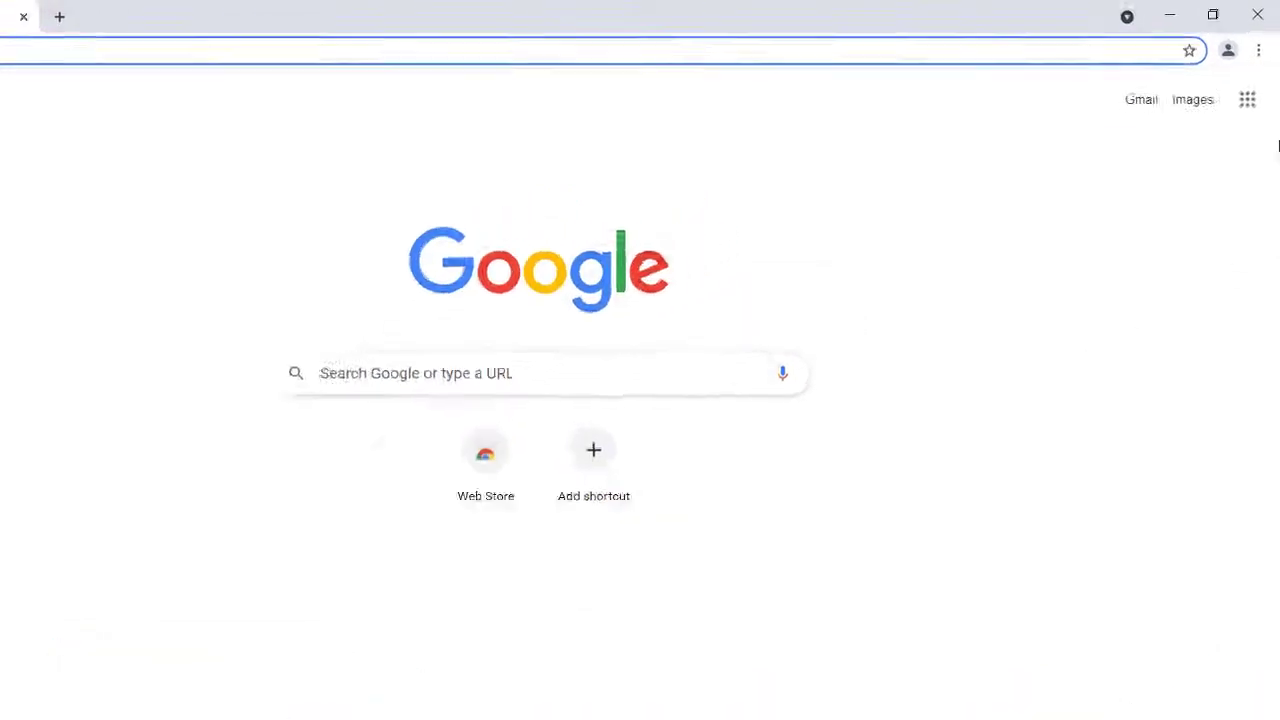
Check Chrome's version via Help, then close the browser back to the desktop.
{"action": "left_click", "coordinate": [1258, 50]}
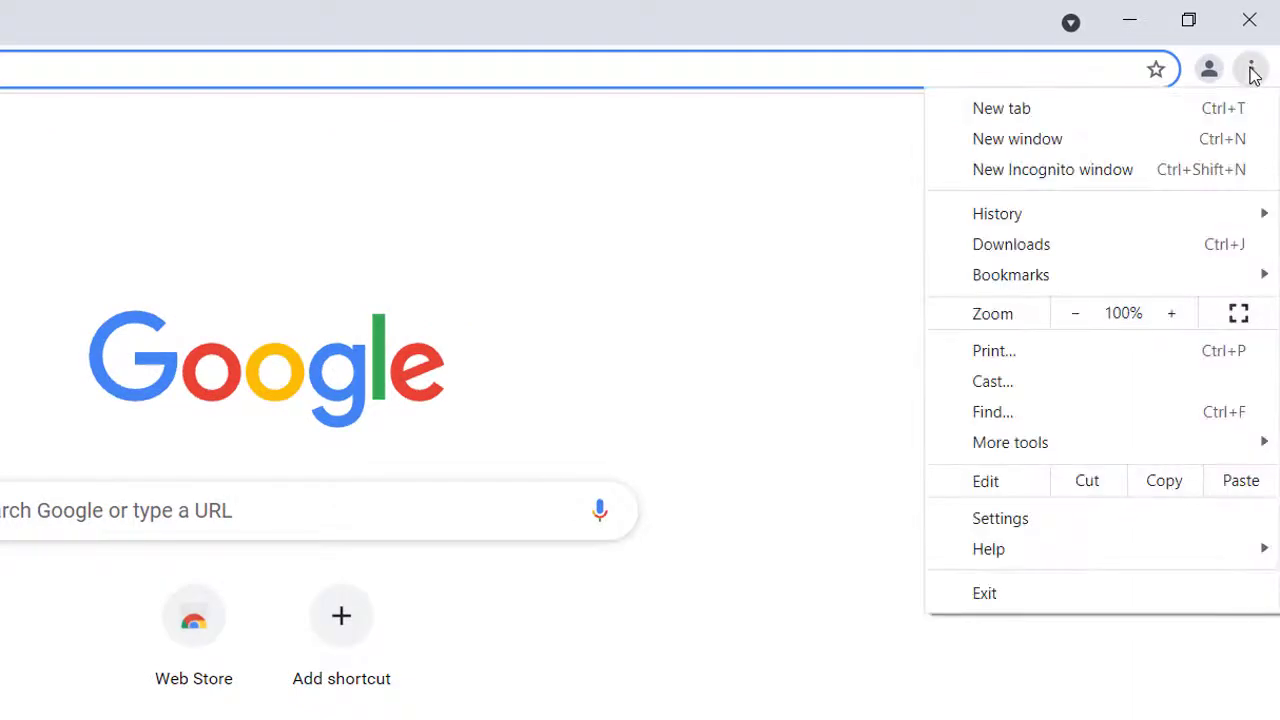
{"action": "mouse_move", "coordinate": [988, 548]}
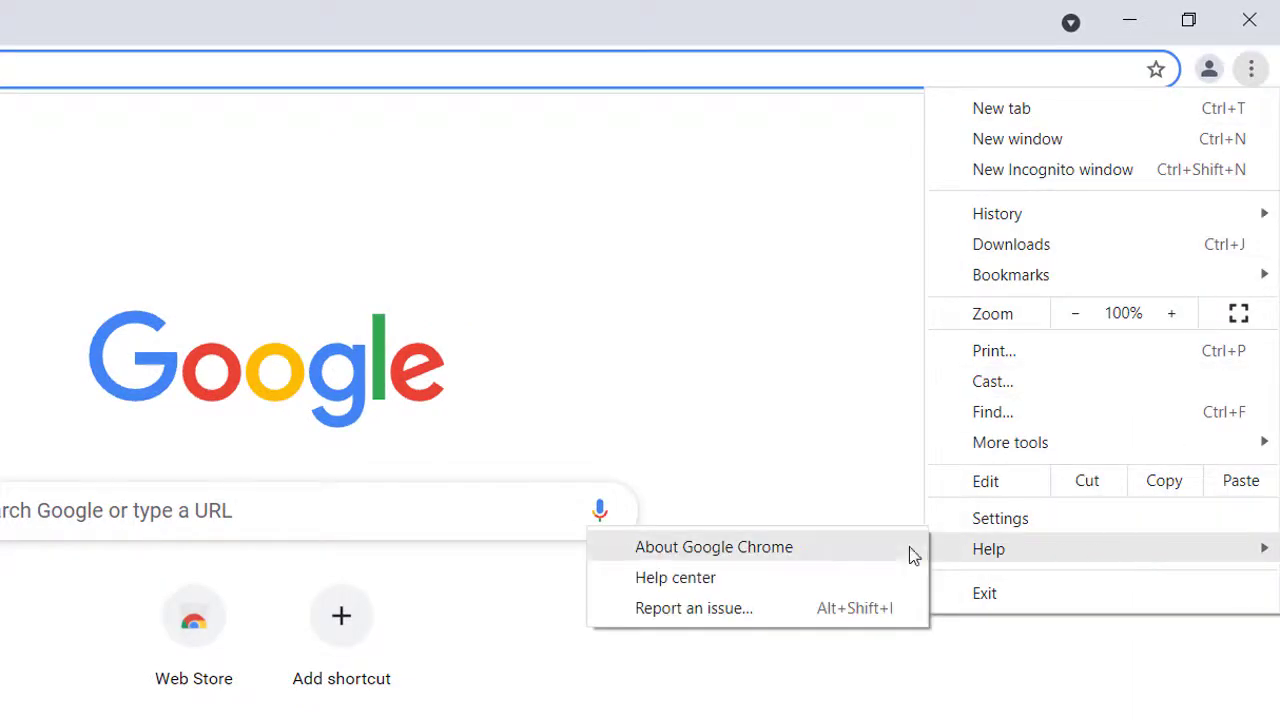
{"action": "left_click", "coordinate": [714, 546]}
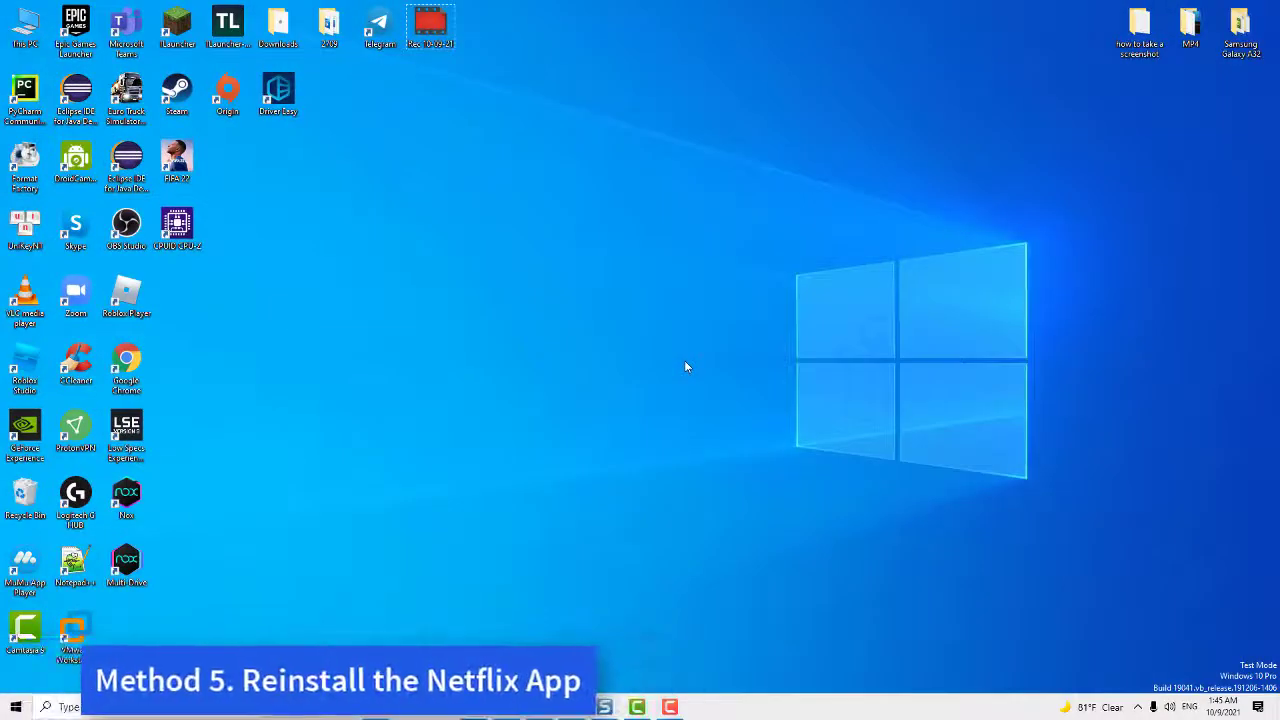
Reach Netflix in Windows Settings' Apps & features list.
{"action": "left_click", "coordinate": [16, 708]}
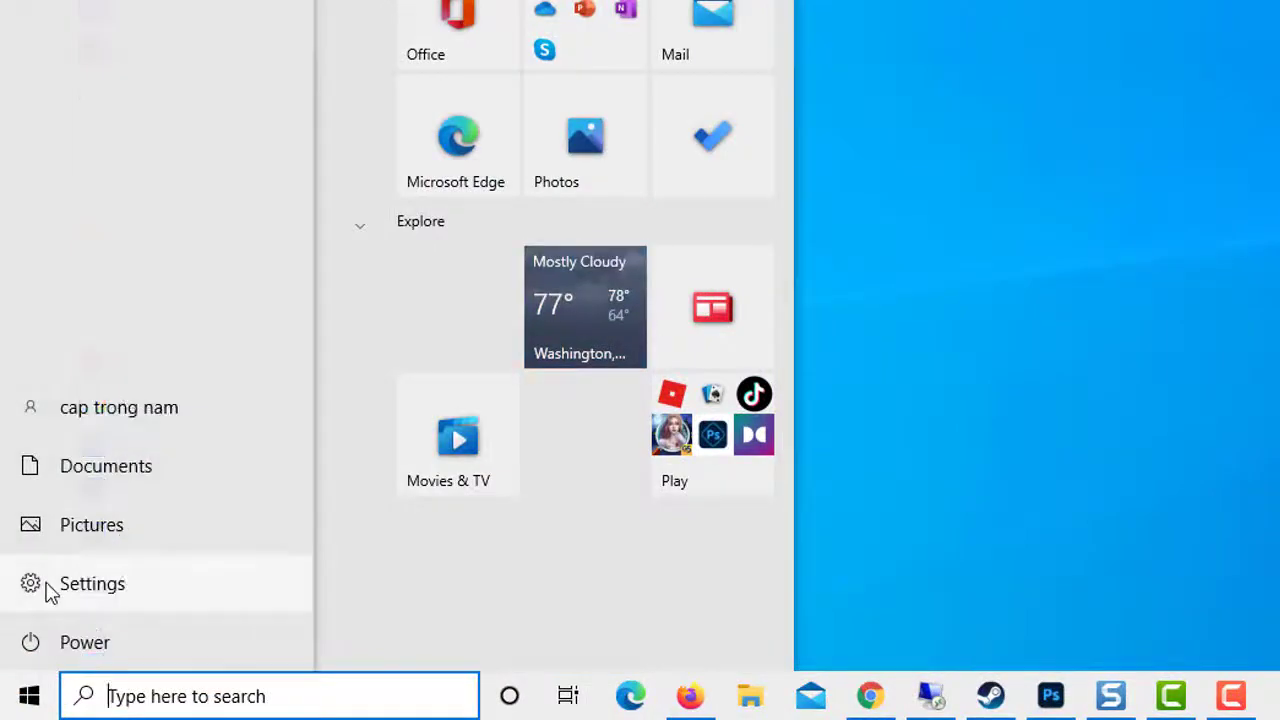
{"action": "left_click", "coordinate": [92, 584]}
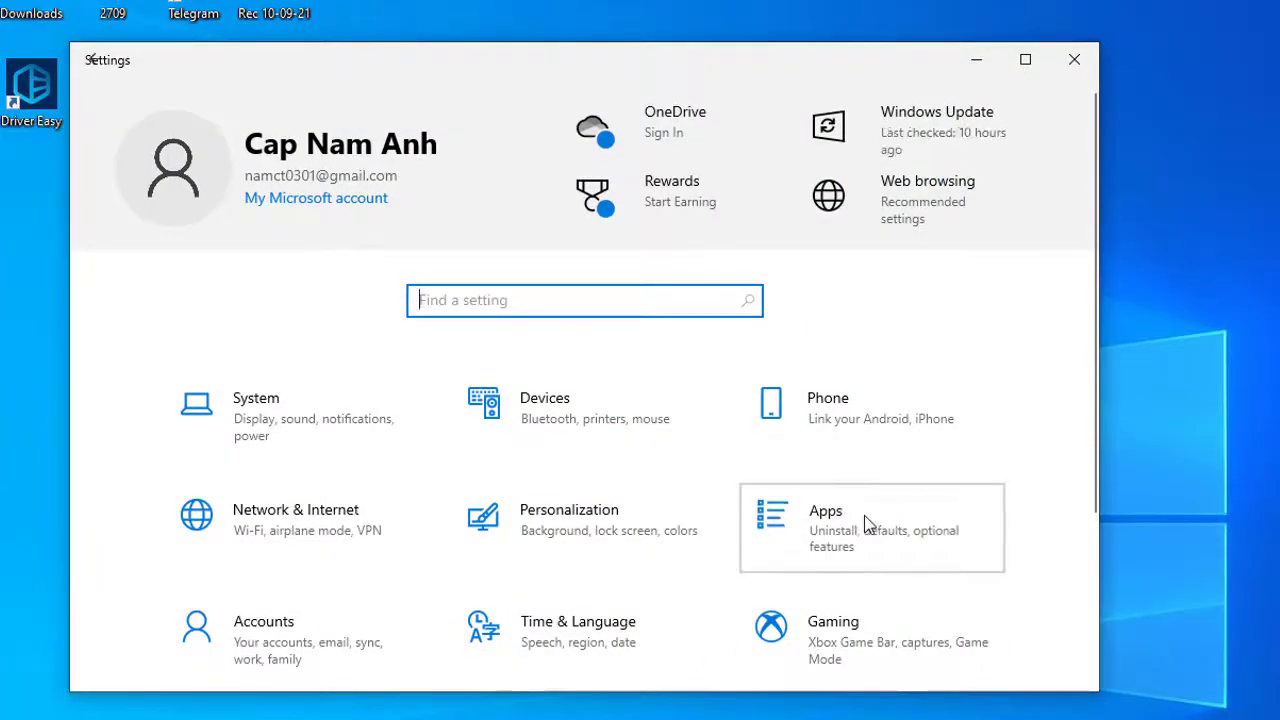
{"action": "left_click", "coordinate": [826, 512]}
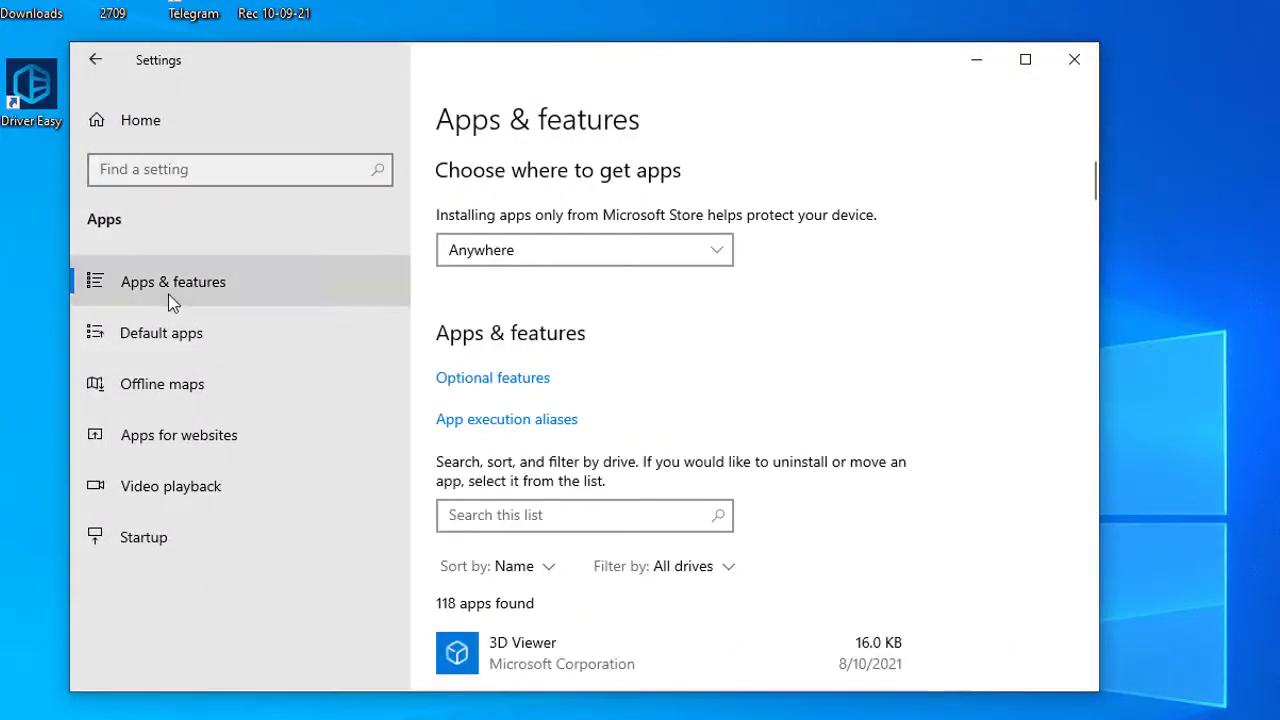
{"action": "scroll", "scroll_direction": "down", "scroll_amount": 3}
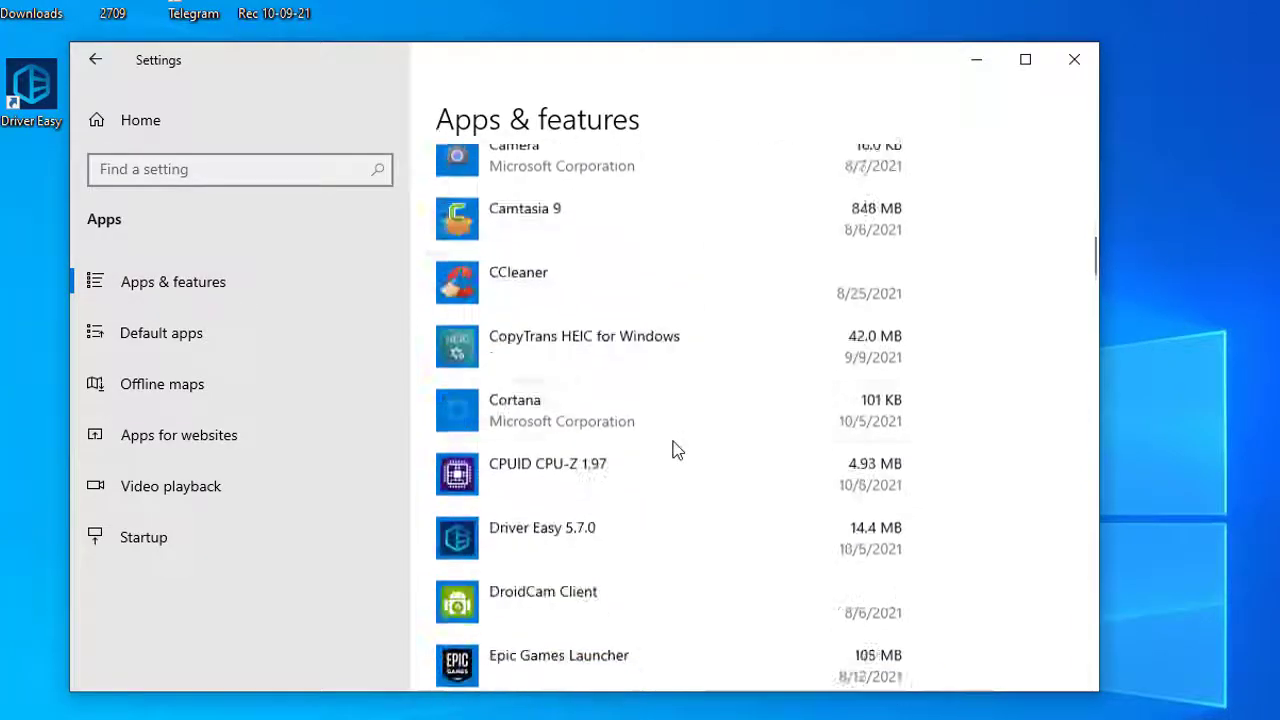
{"action": "scroll", "scroll_direction": "down", "scroll_amount": 3}
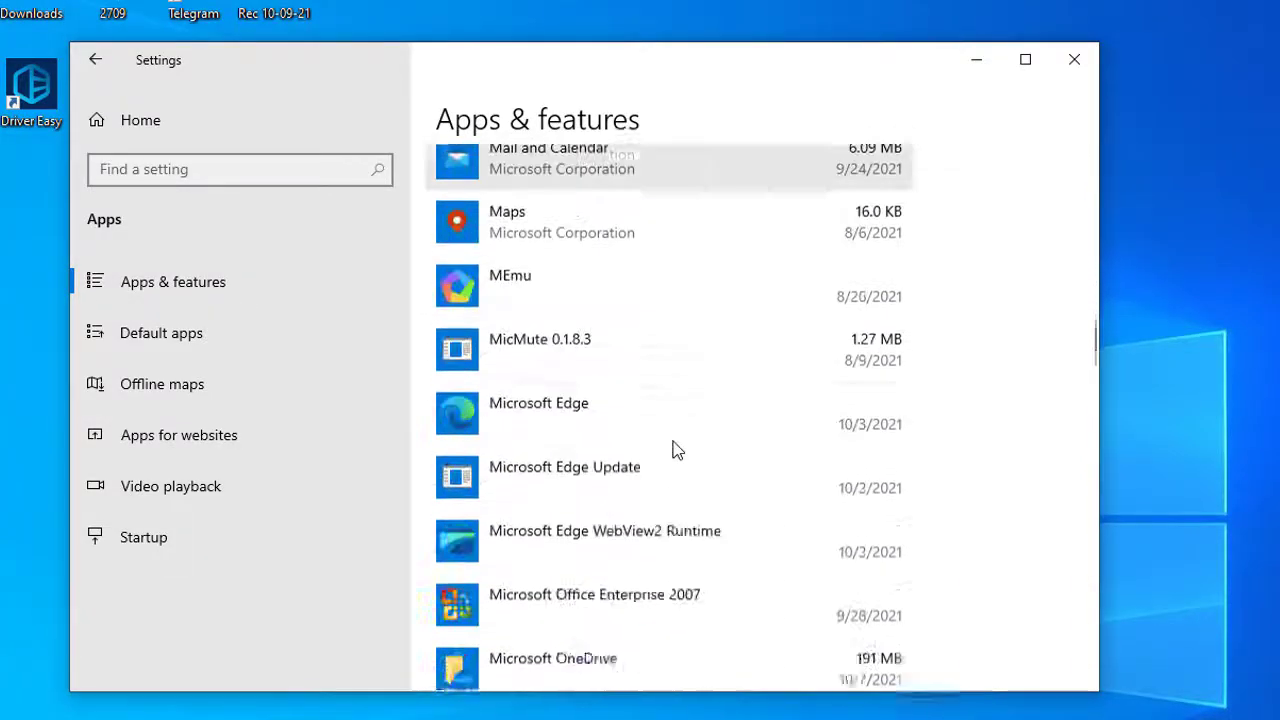
{"action": "scroll", "scroll_direction": "down", "scroll_amount": 3}
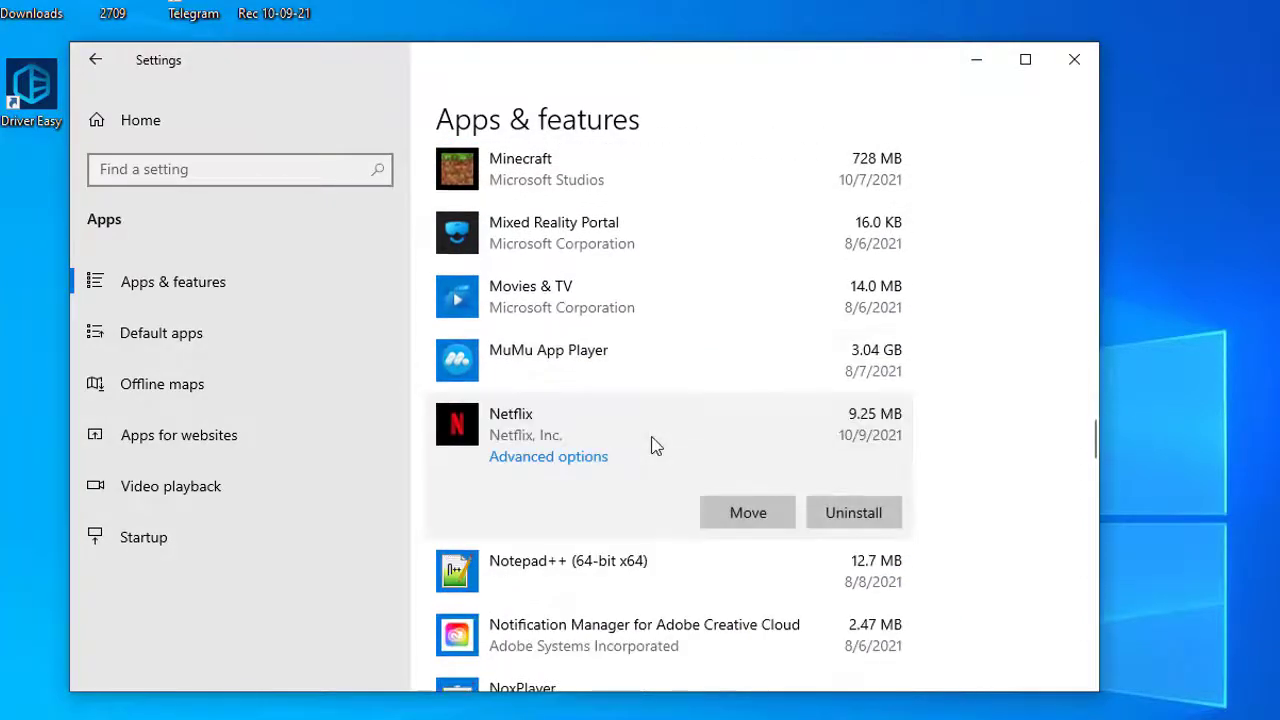
Uninstall the Netflix app and confirm its removal.
{"action": "left_click", "coordinate": [852, 512]}
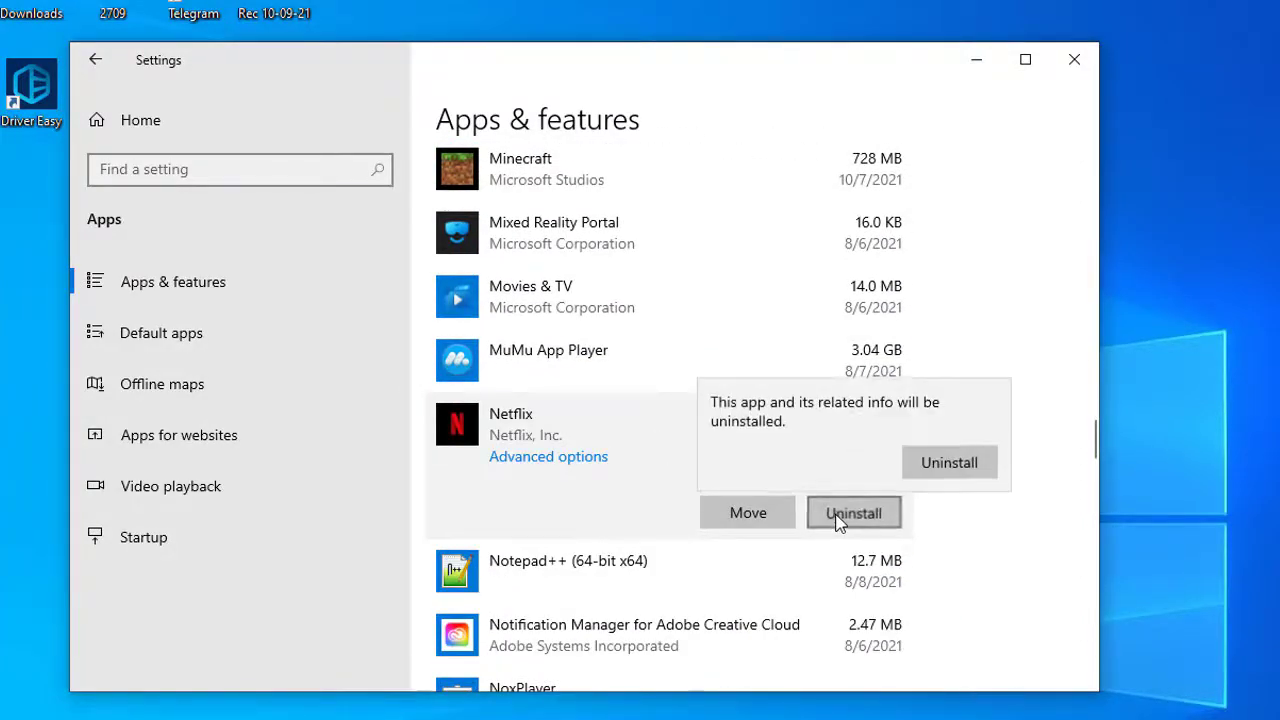
{"action": "left_click", "coordinate": [948, 462]}
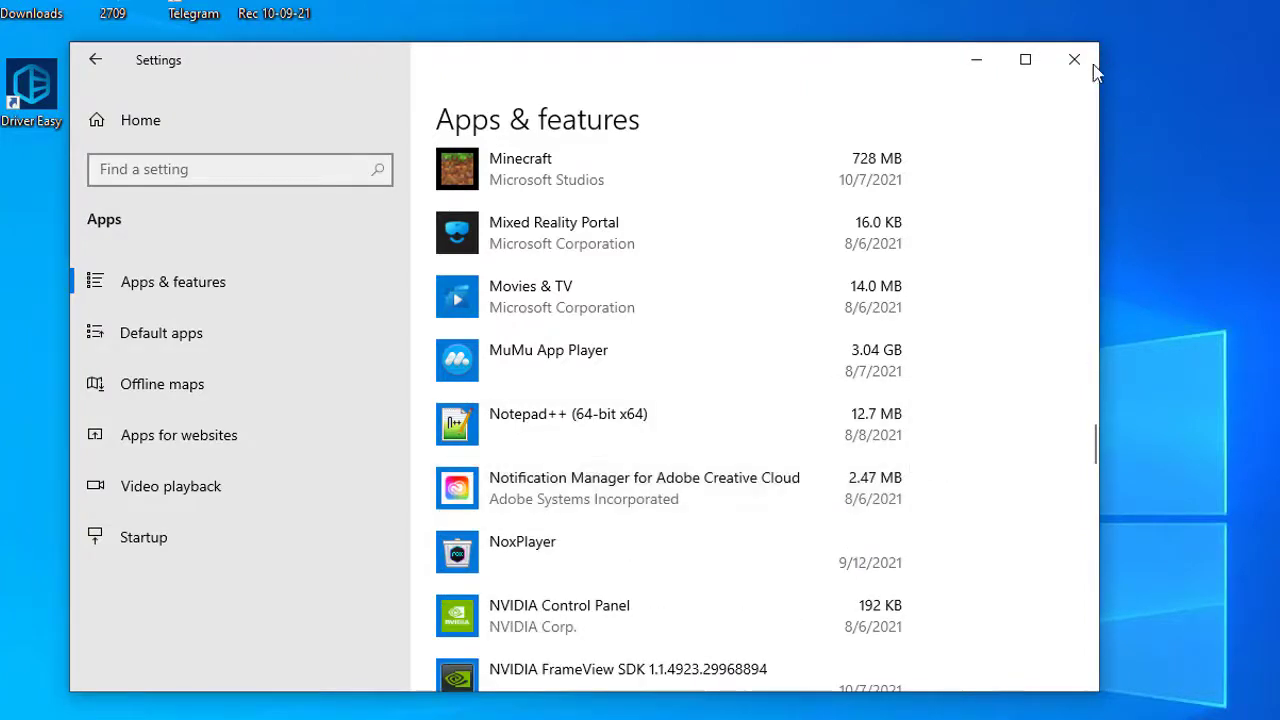
Find Netflix in the Microsoft Store via 'store' and 'net' searches and start installing it.
{"action": "left_click", "coordinate": [1074, 60]}
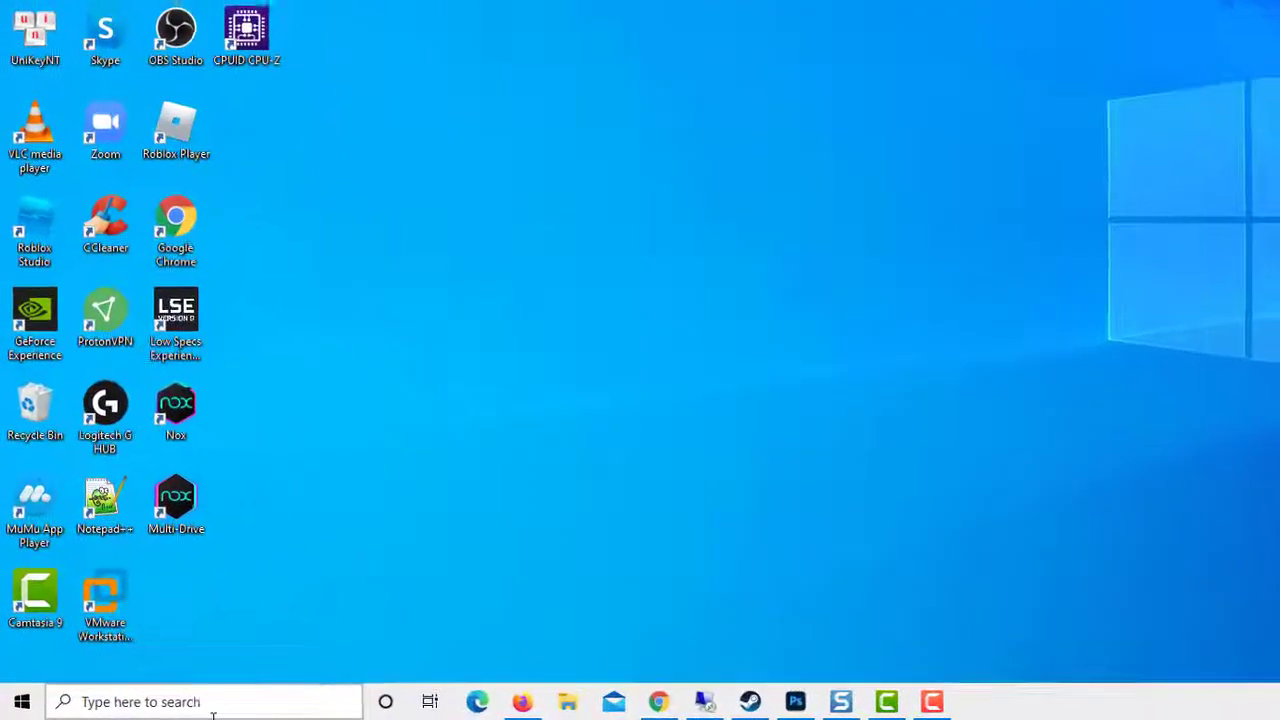
{"action": "type", "text": "store"}
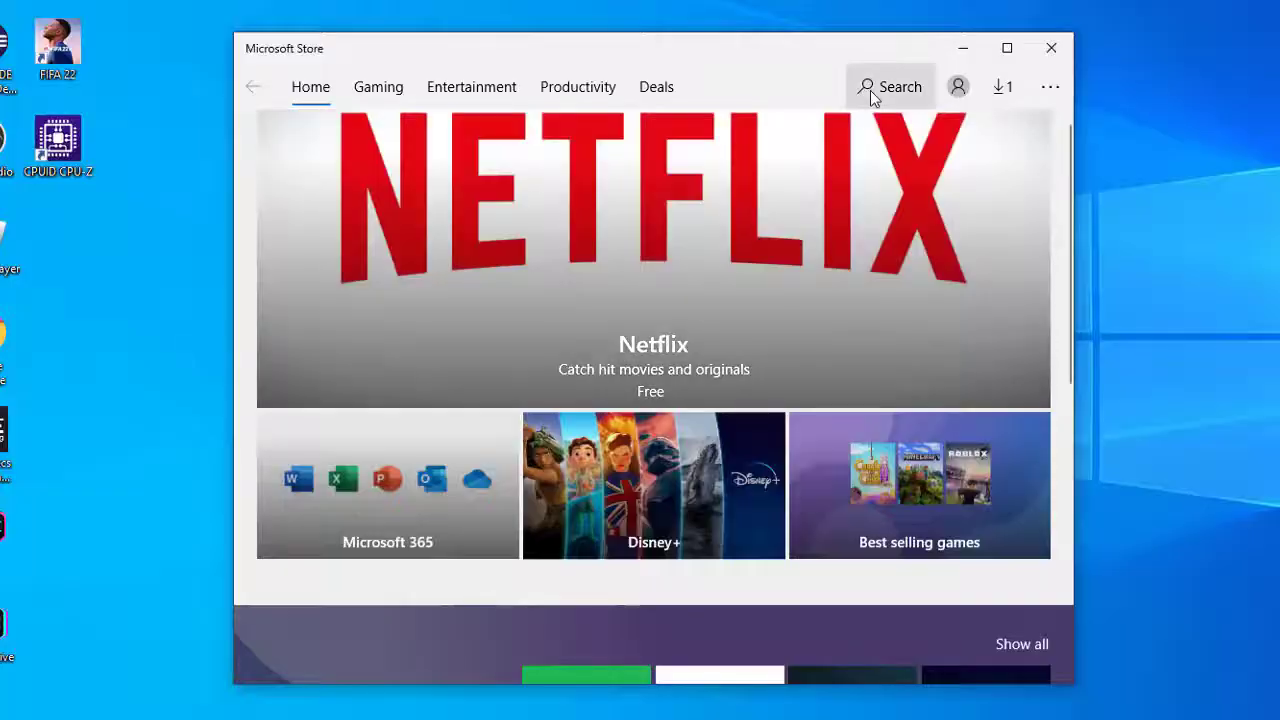
{"action": "type", "text": "net"}
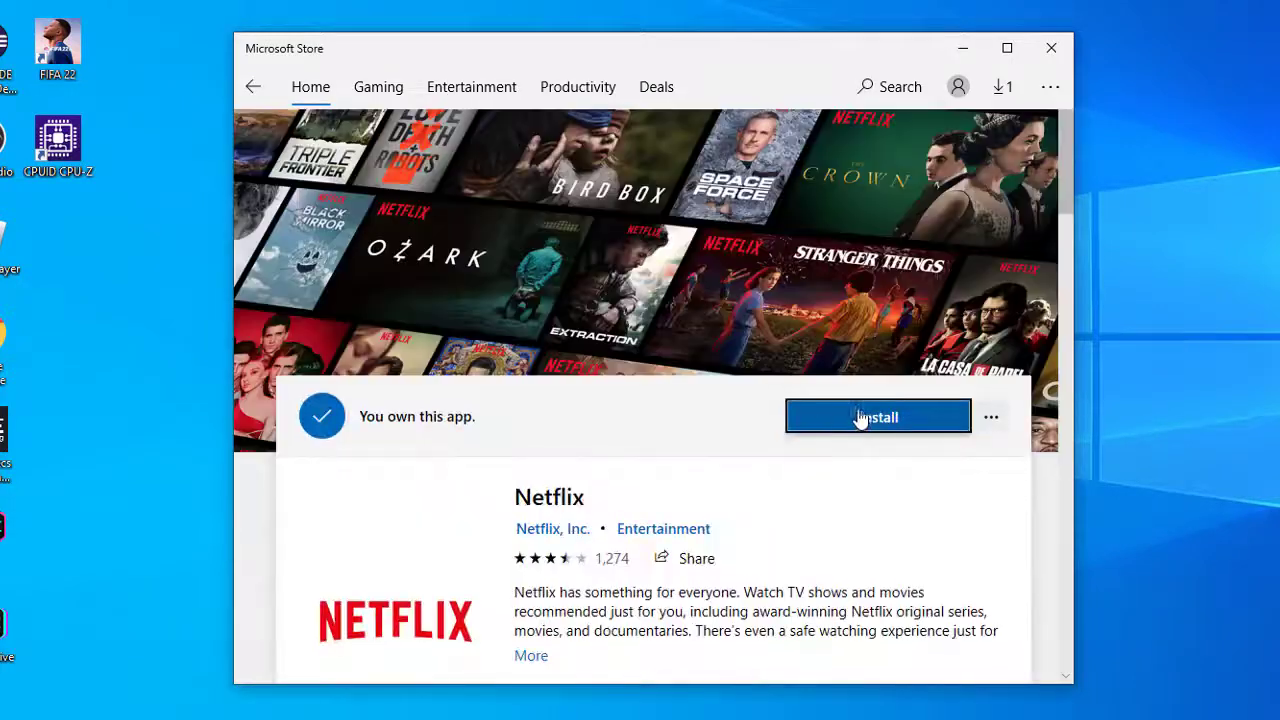
{"action": "left_click", "coordinate": [876, 416]}
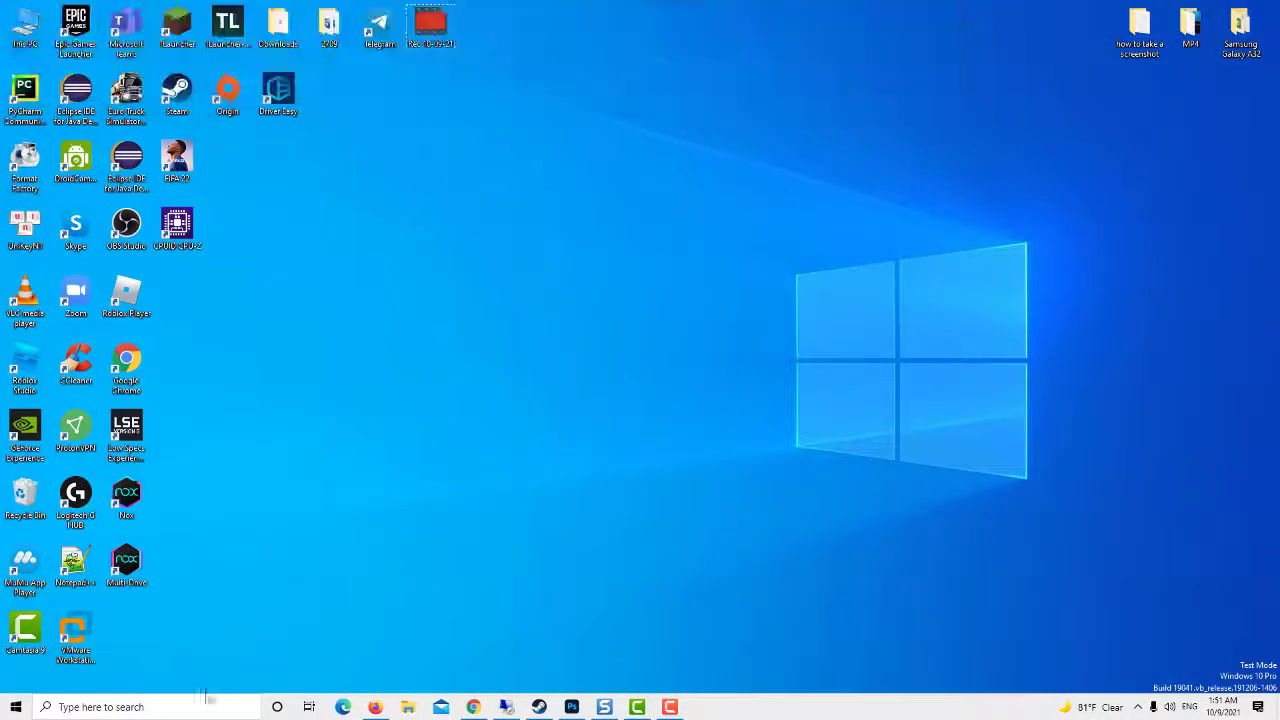
Launch Internet Explorer from a taskbar 'inte' search and bring up its Tools menu.
{"action": "type", "text": "inte"}
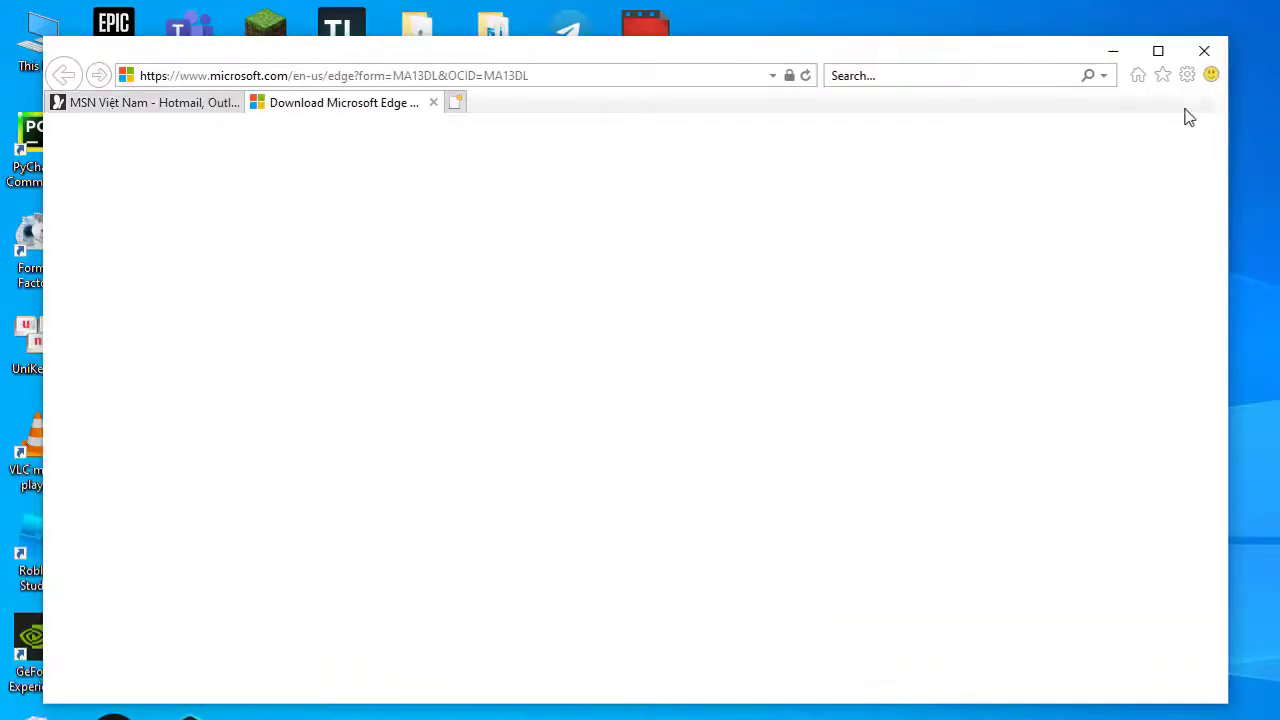
{"action": "left_click", "coordinate": [1188, 76]}
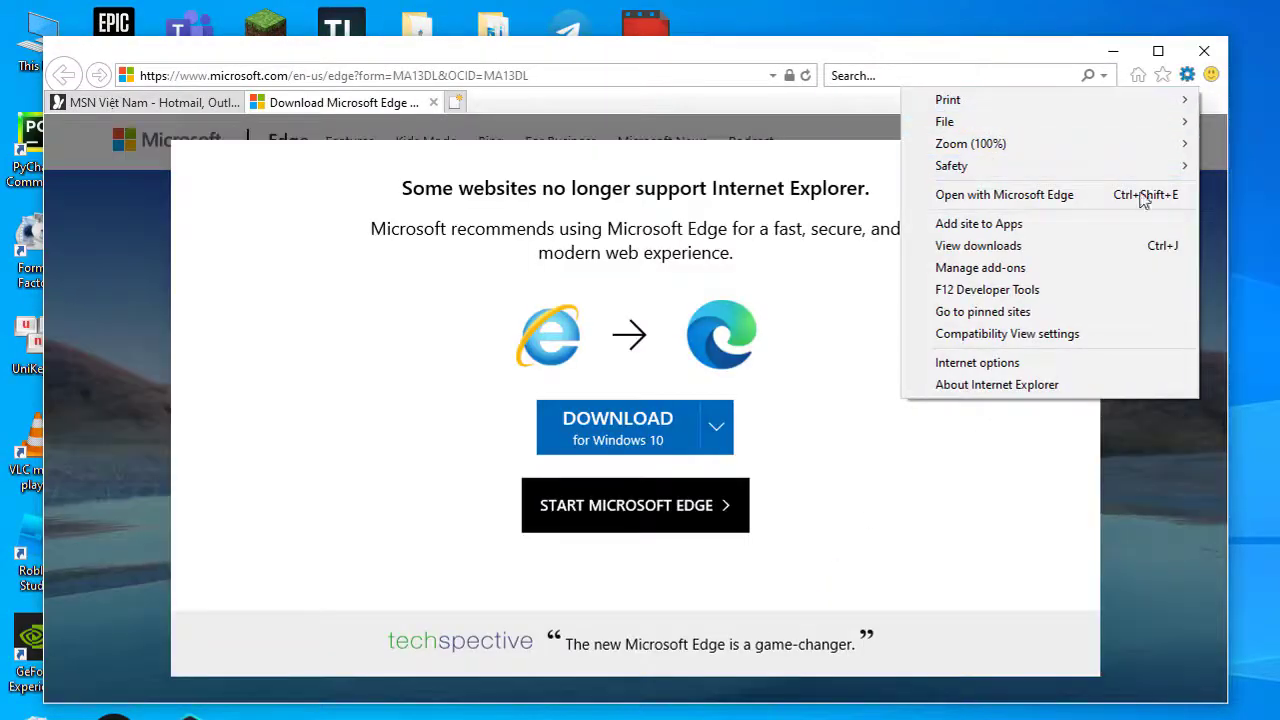
Reach the Trusted sites list under Internet Options' Security settings.
{"action": "left_click", "coordinate": [976, 362]}
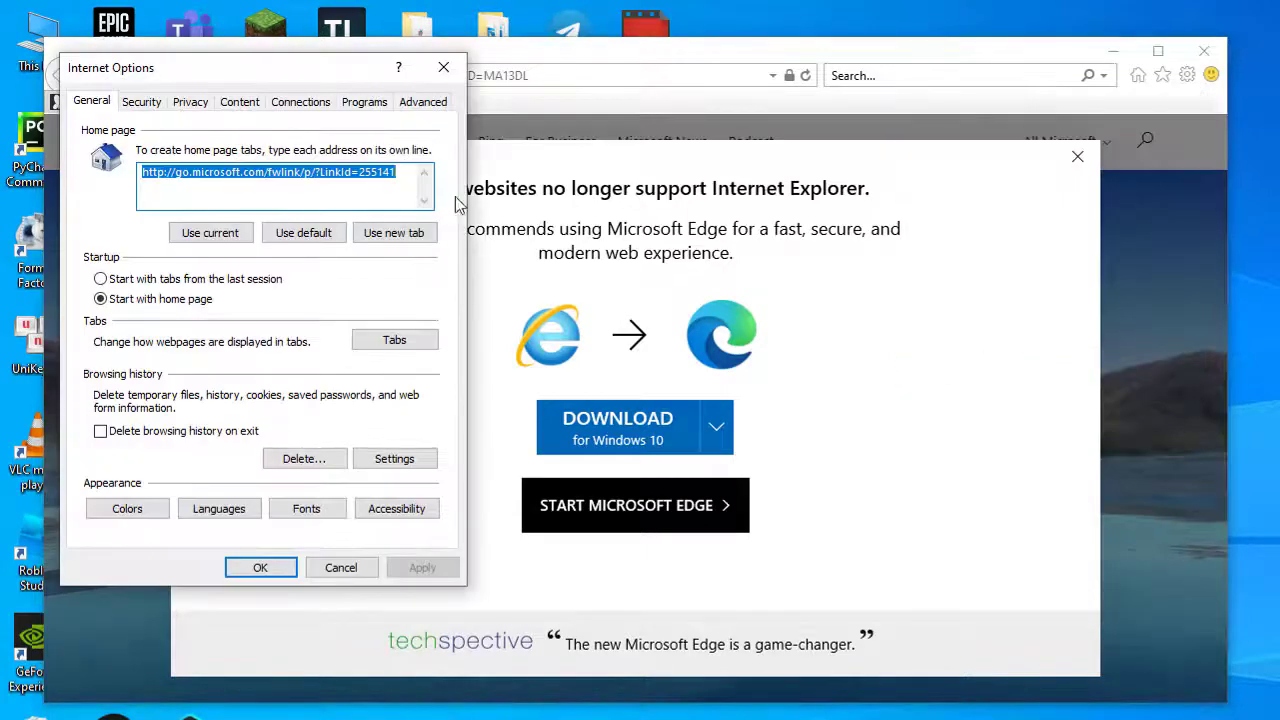
{"action": "left_click", "coordinate": [140, 100]}
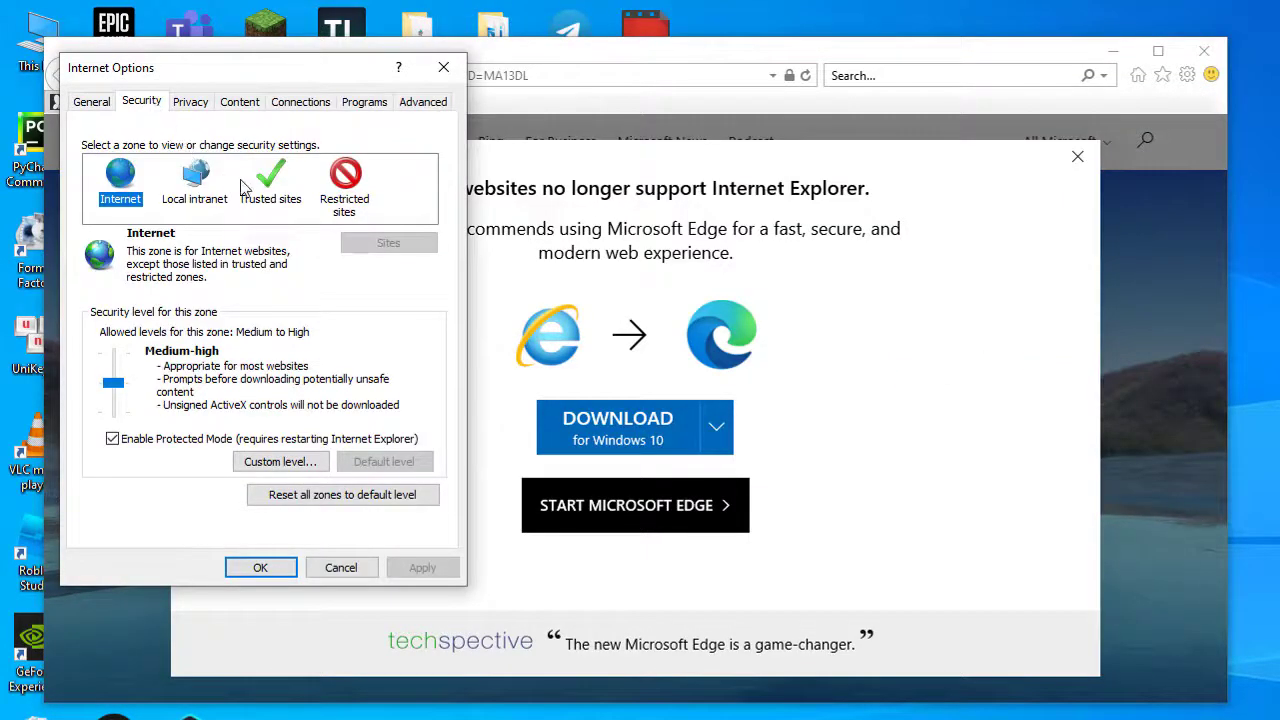
{"action": "left_click", "coordinate": [270, 184]}
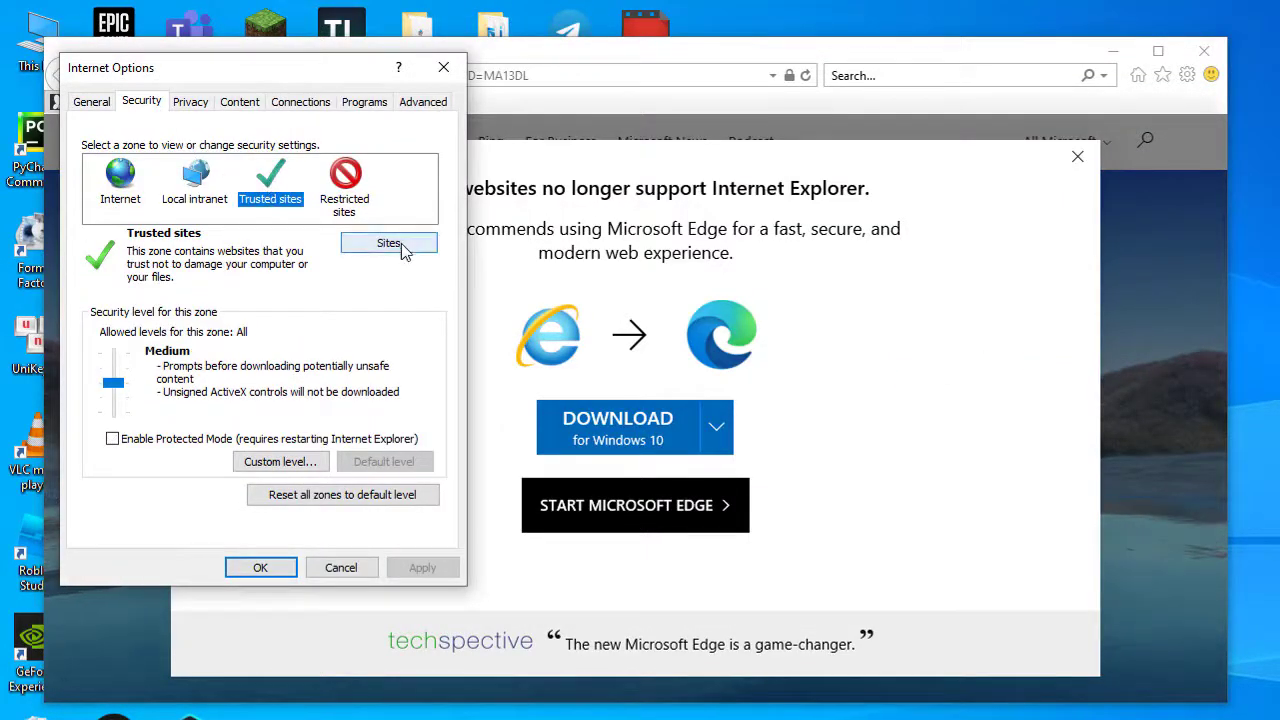
{"action": "left_click", "coordinate": [388, 244]}
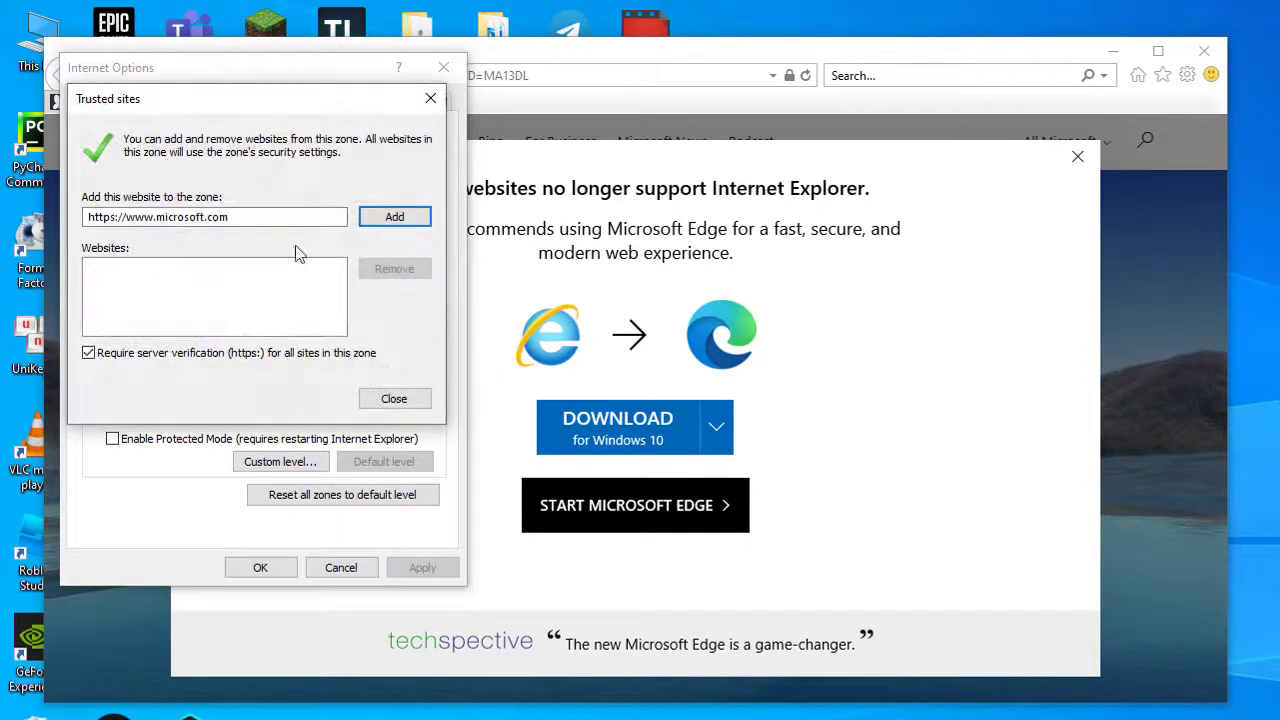
Add *.netflix.com to Trusted sites without requiring https verification.
{"action": "left_click", "coordinate": [88, 352]}
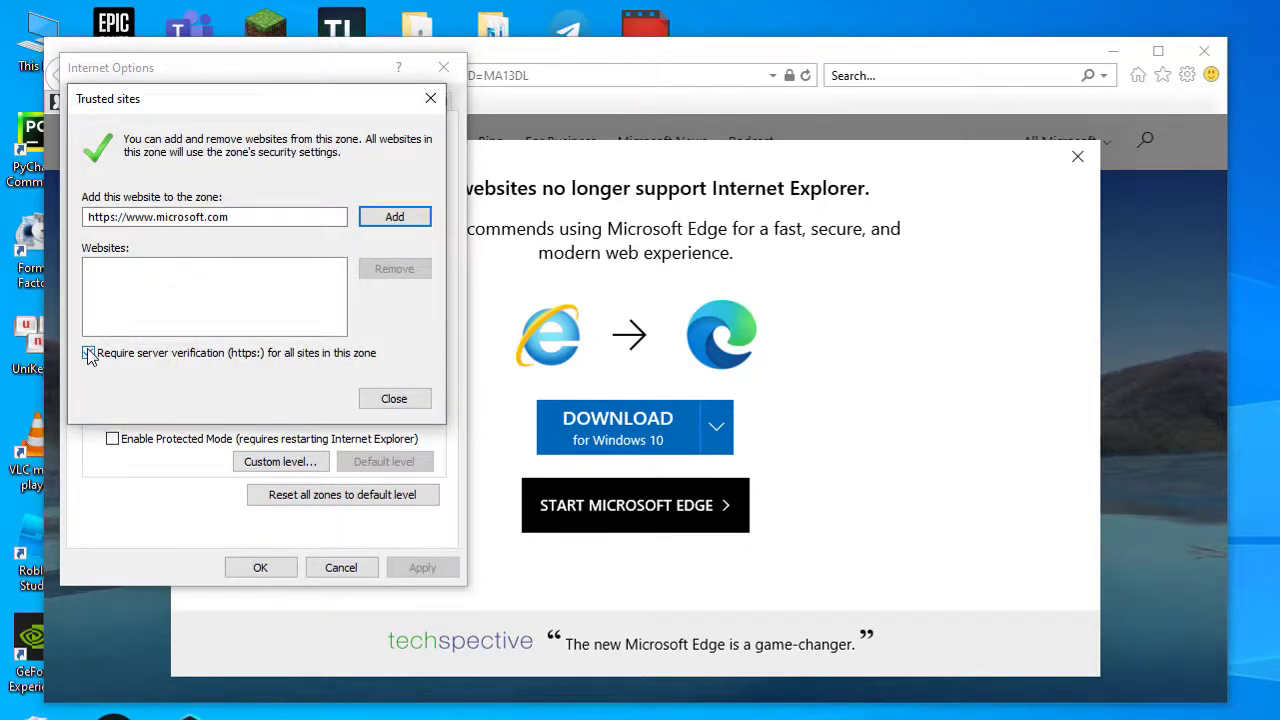
{"action": "left_click", "coordinate": [88, 352]}
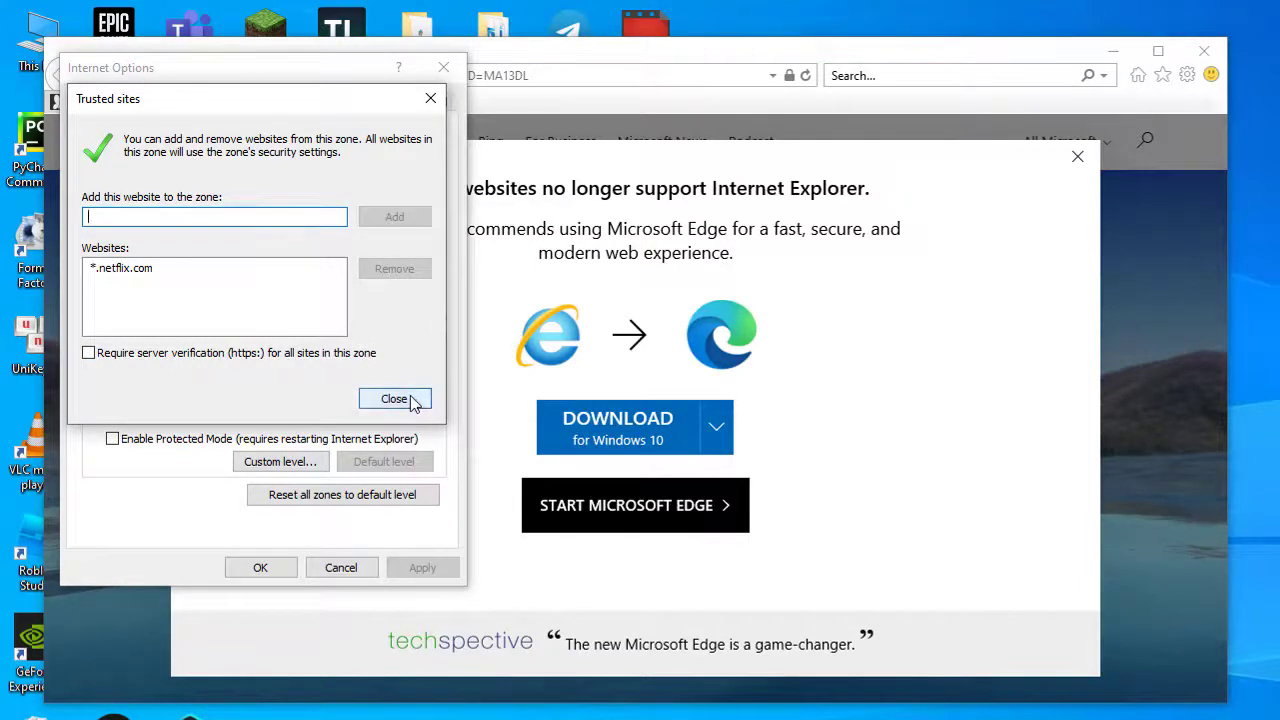
{"action": "left_click", "coordinate": [394, 400]}
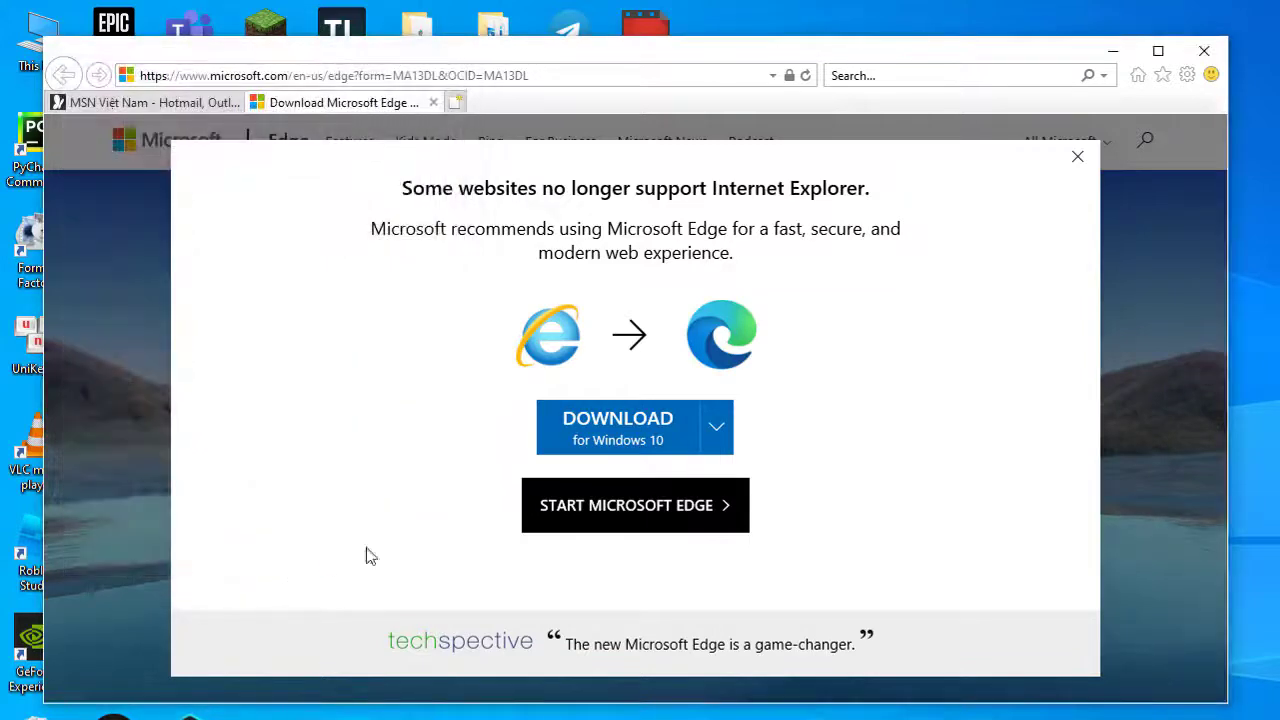
Close Internet Explorer, closing all open tabs.
{"action": "left_click", "coordinate": [1204, 52]}
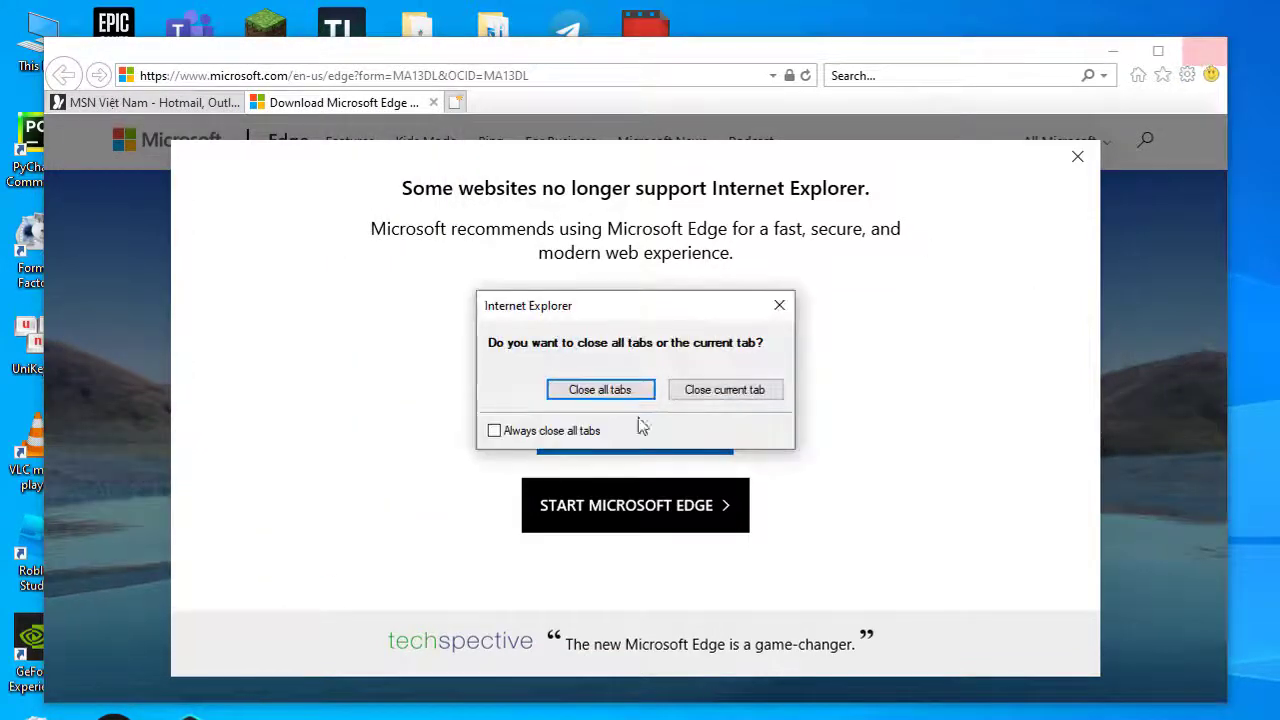
{"action": "left_click", "coordinate": [600, 388]}
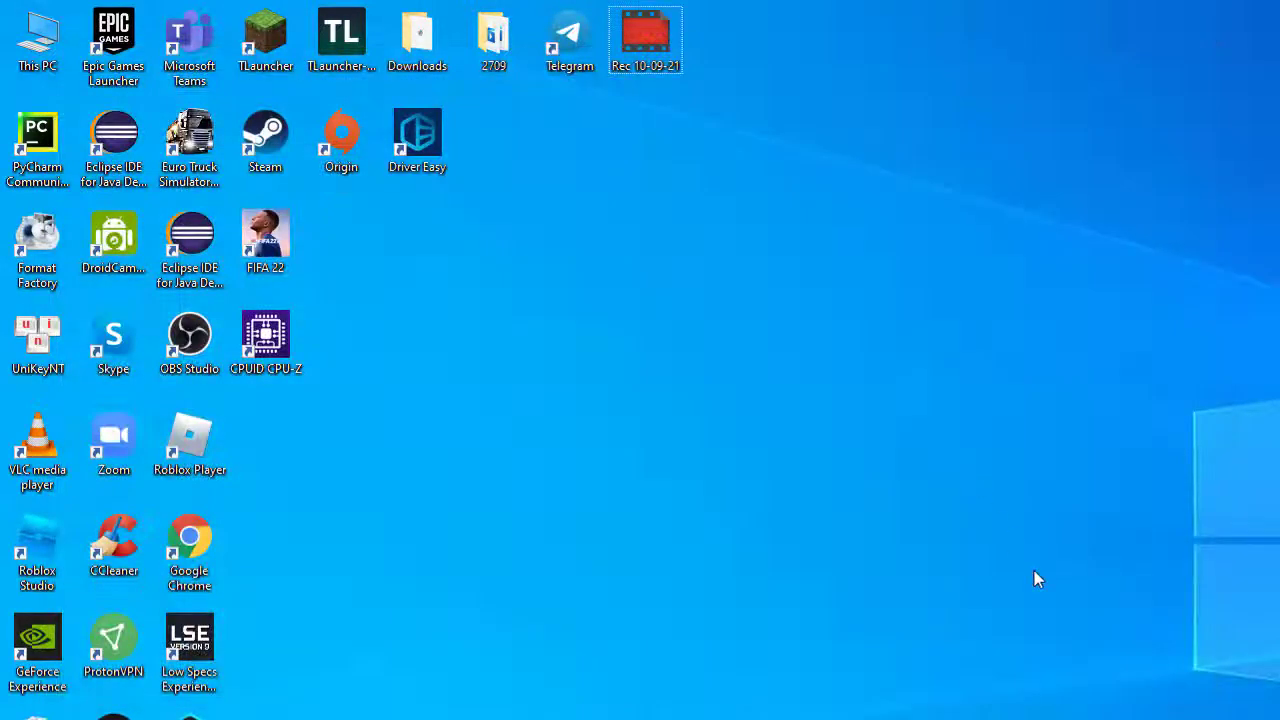